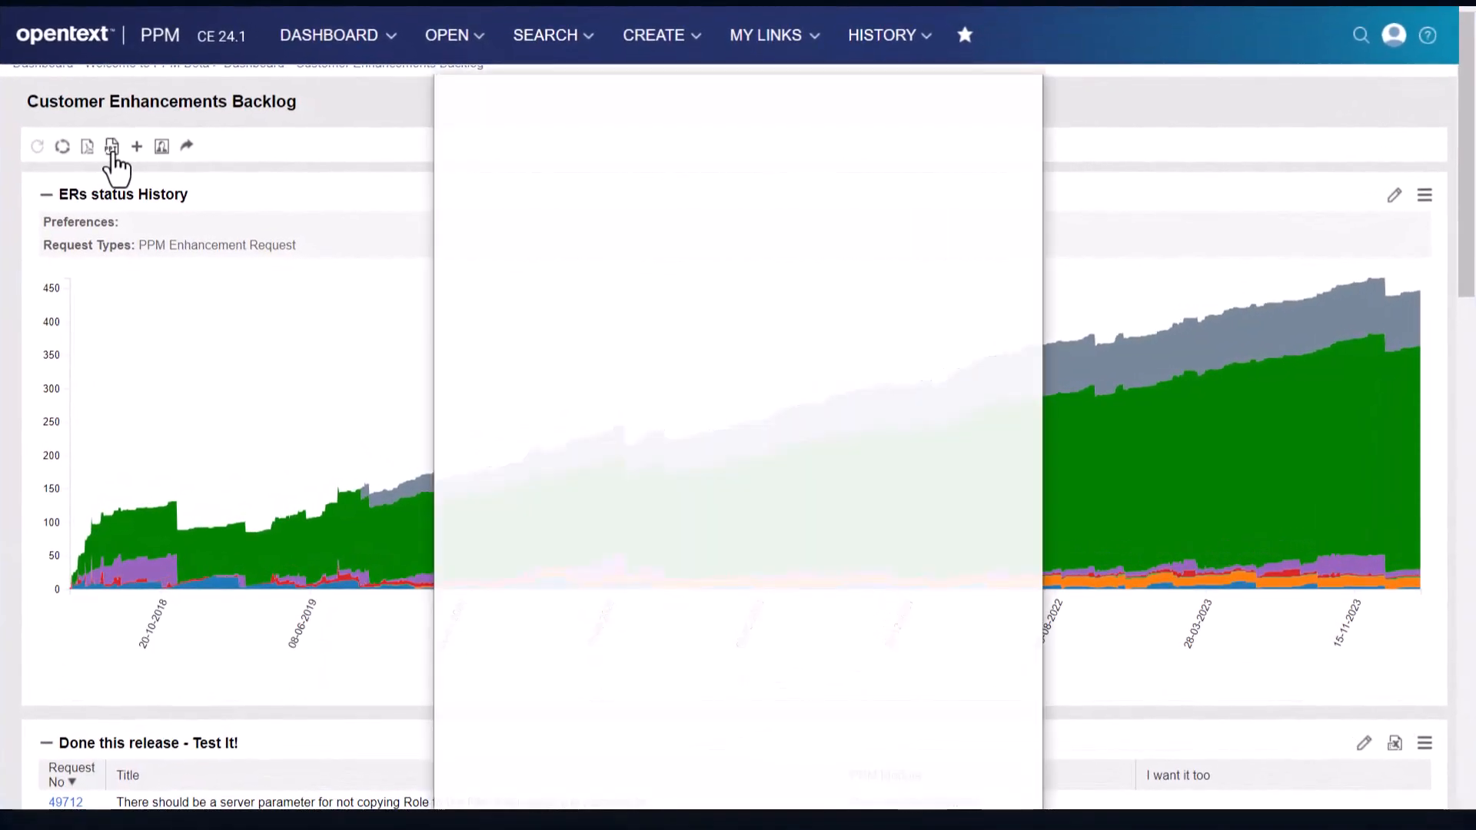
- Export the Customer Enhancements Backlog dashboard to PowerPoint and save it in Downloads
left_click(112, 146)
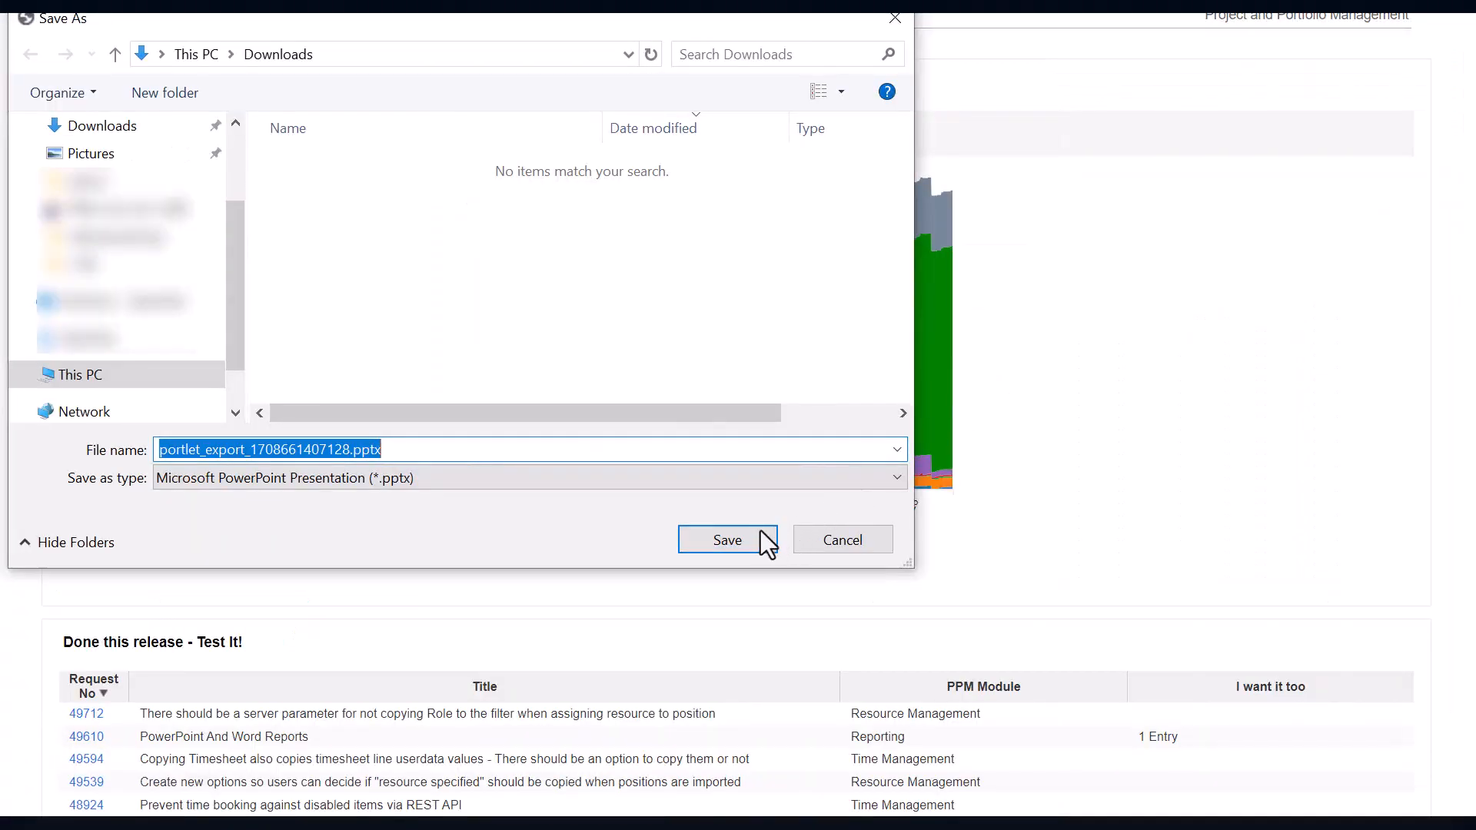
left_click(727, 539)
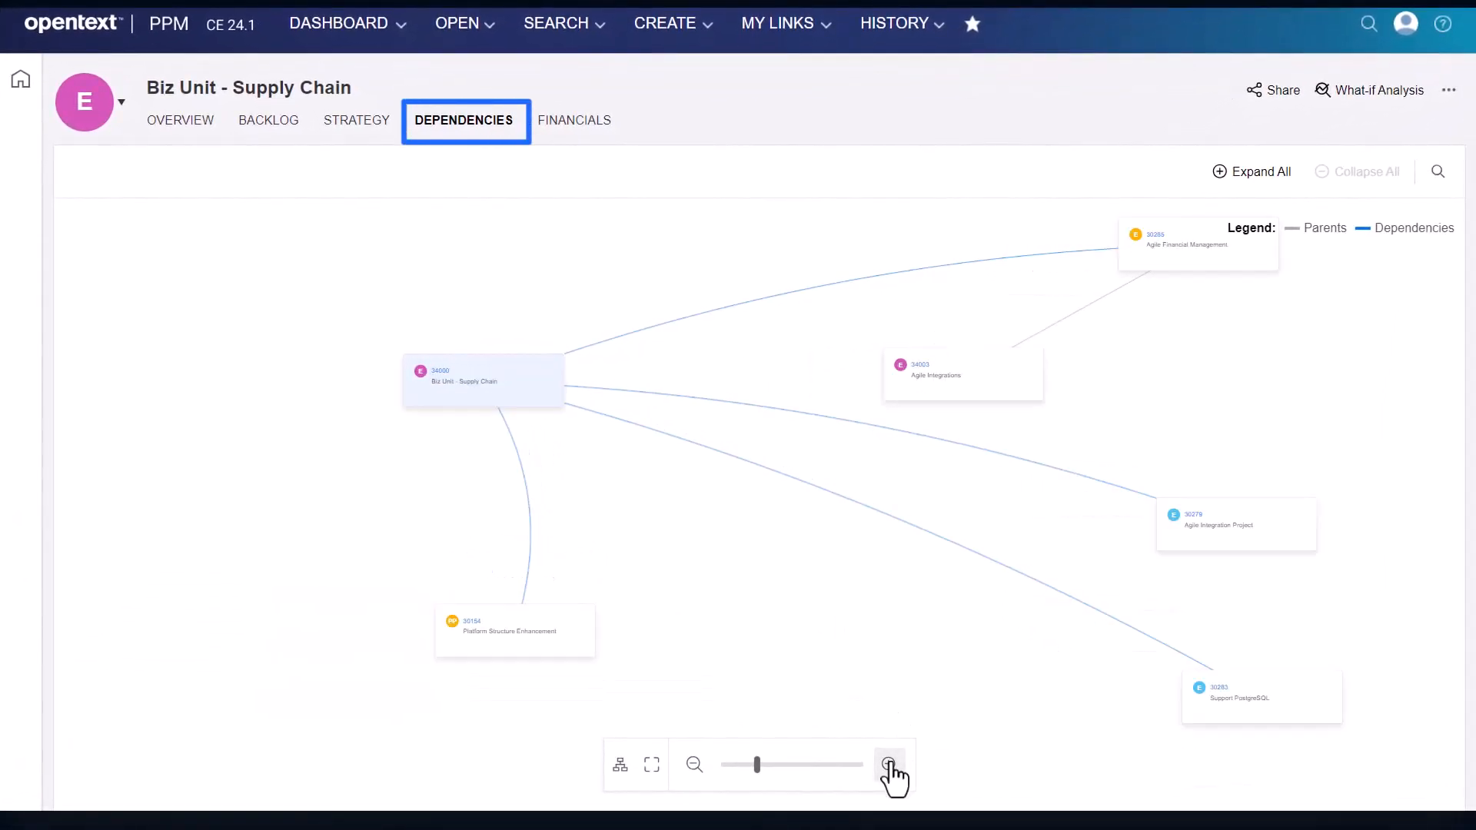
- Expand all items on the Supply Chain dependency map and zoom into its right side
left_click(887, 764)
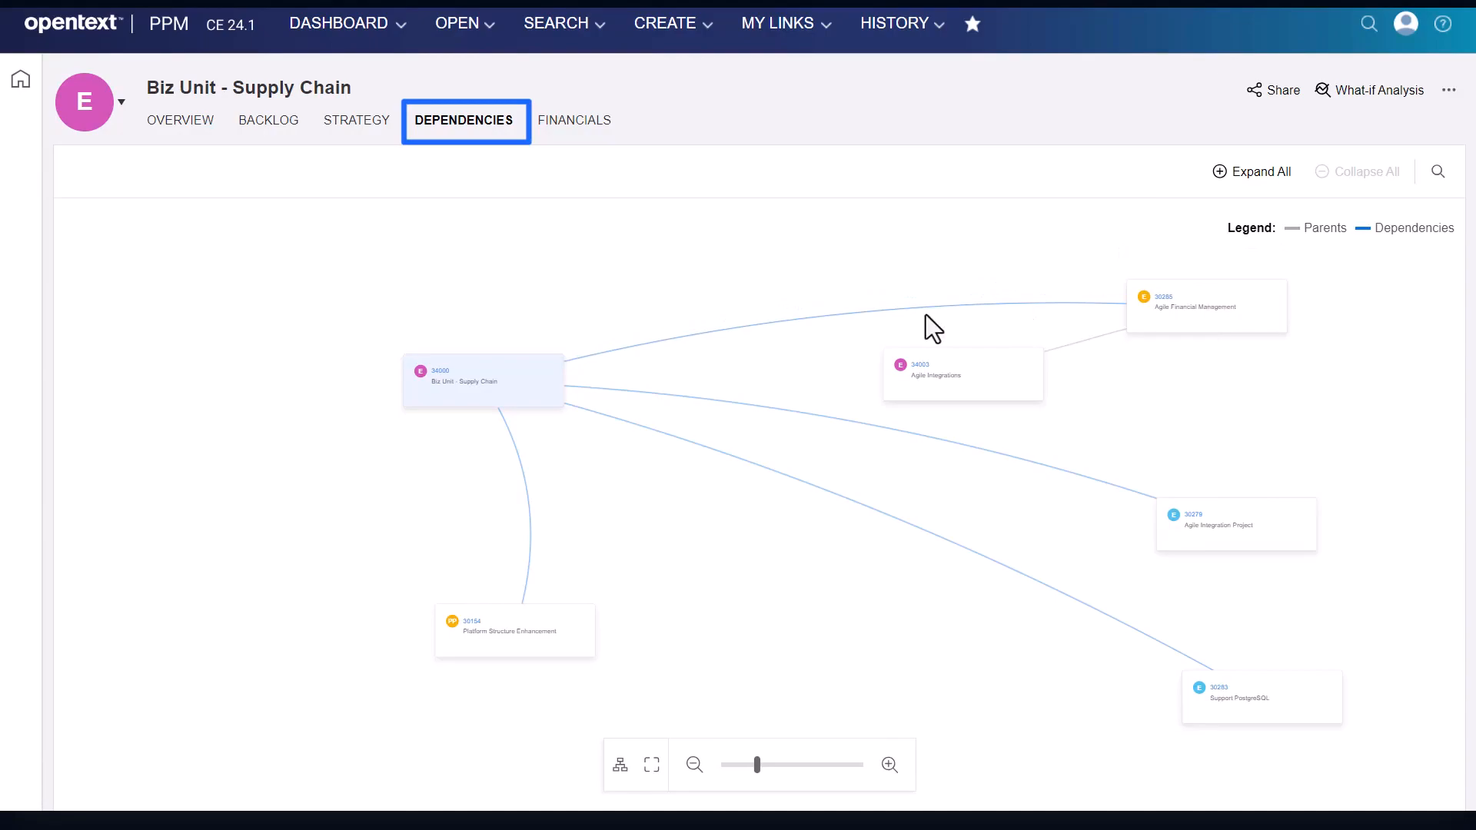
left_click(1251, 170)
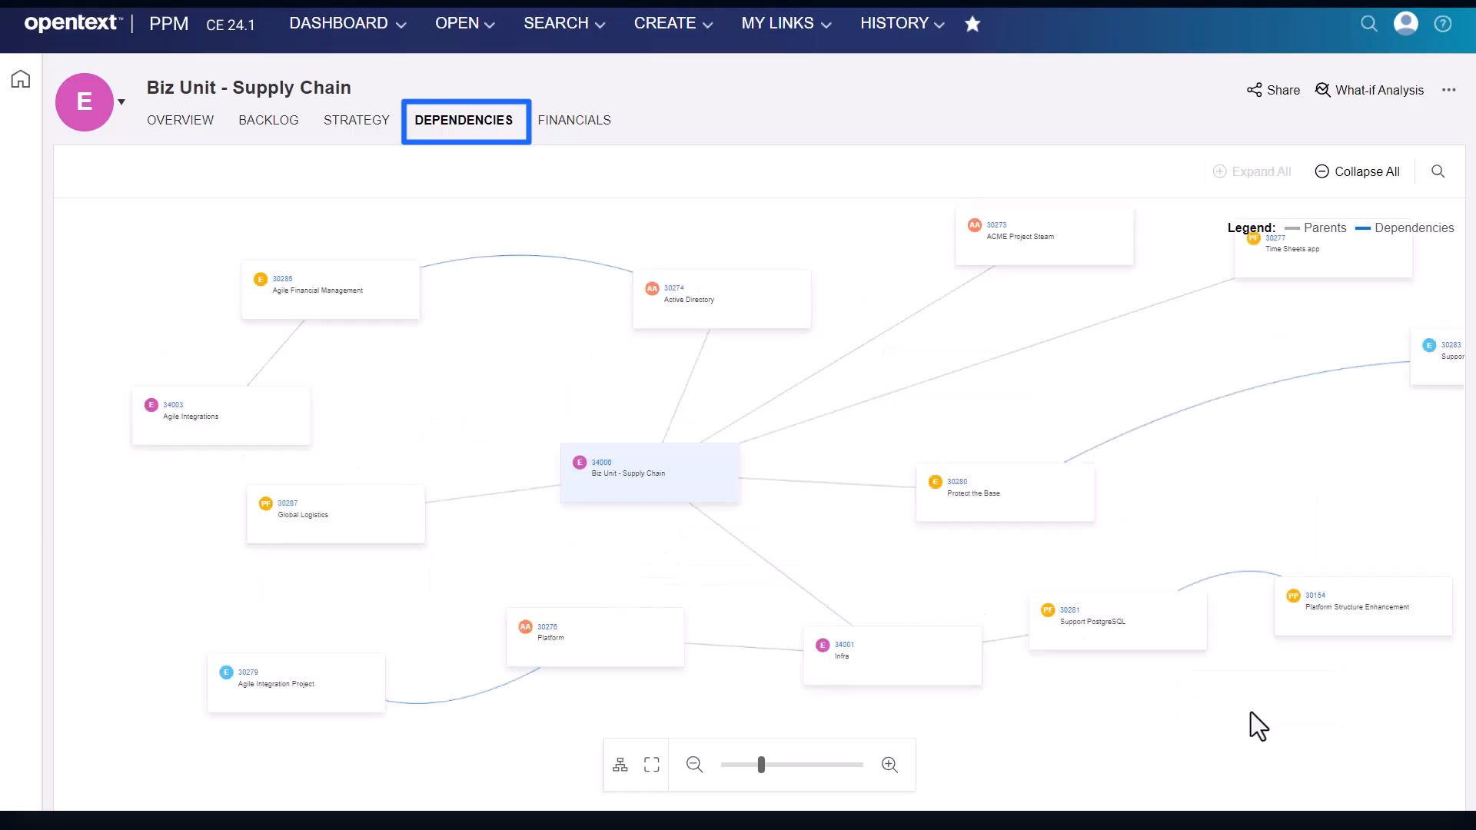
left_click_drag(1258, 724, 1063, 707)
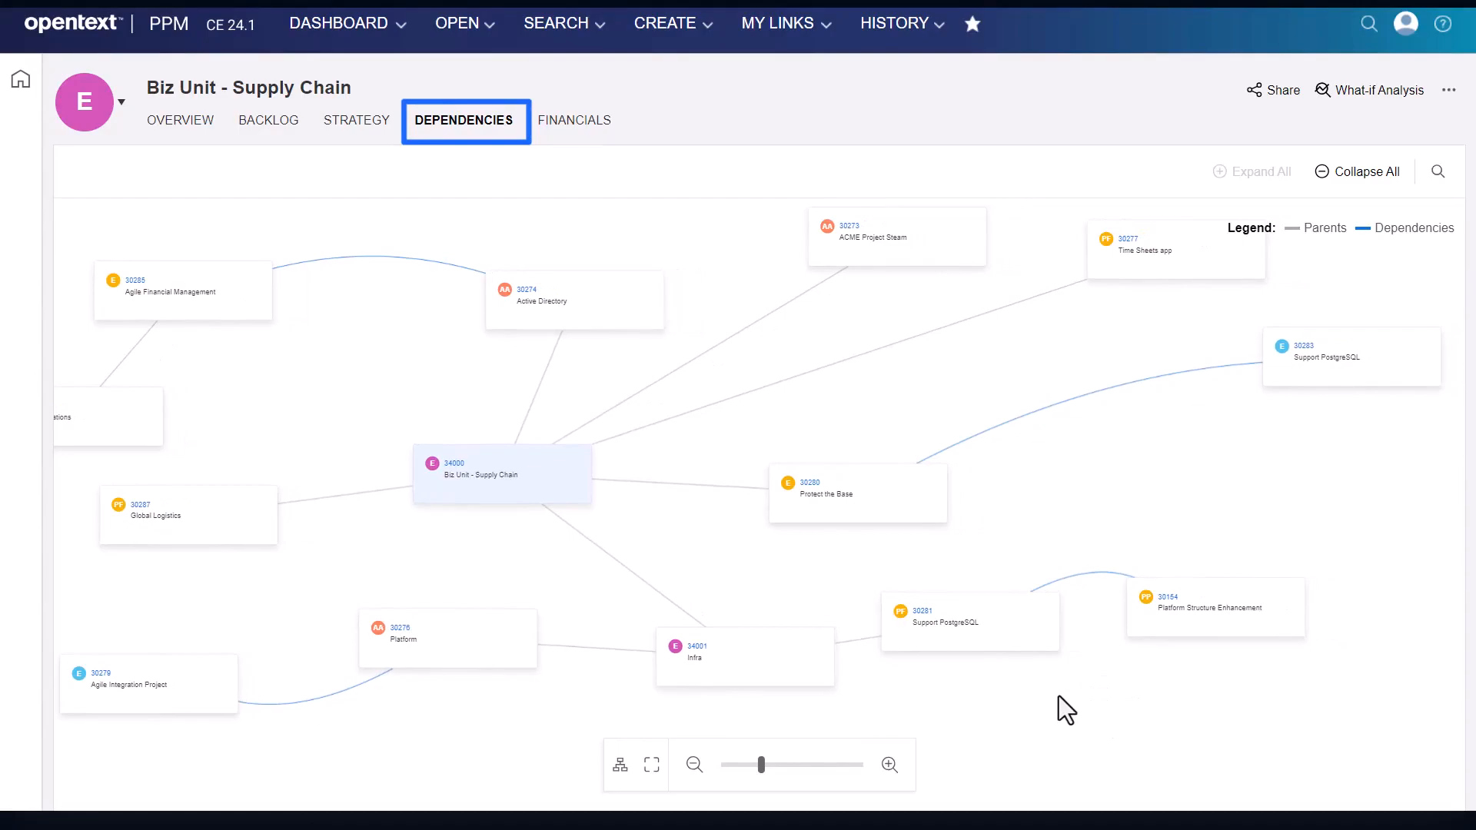
left_click(887, 764)
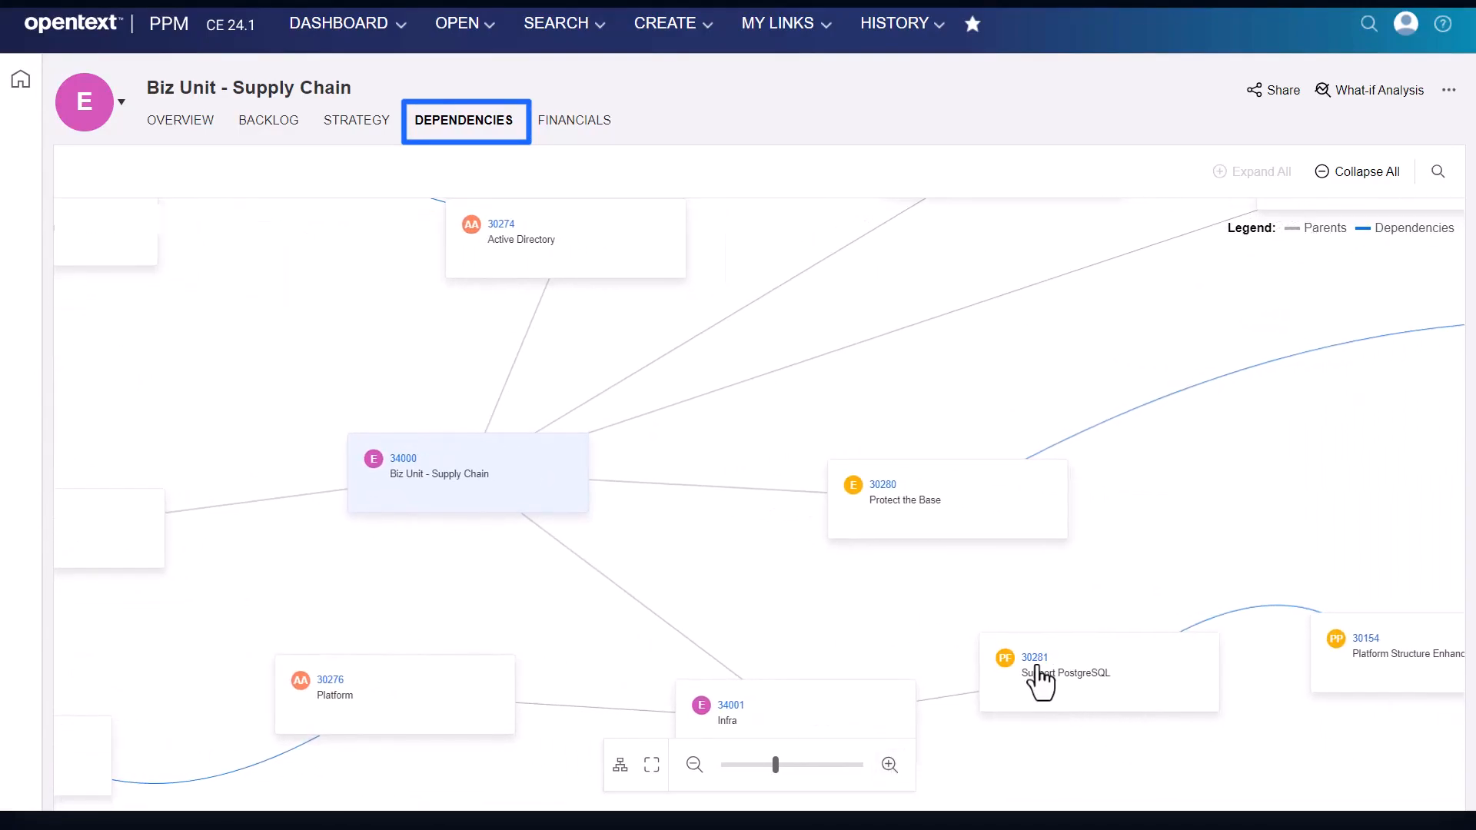
- Open the Support PostgreSQL feature's references and its predecessor request 30154
left_click(1064, 672)
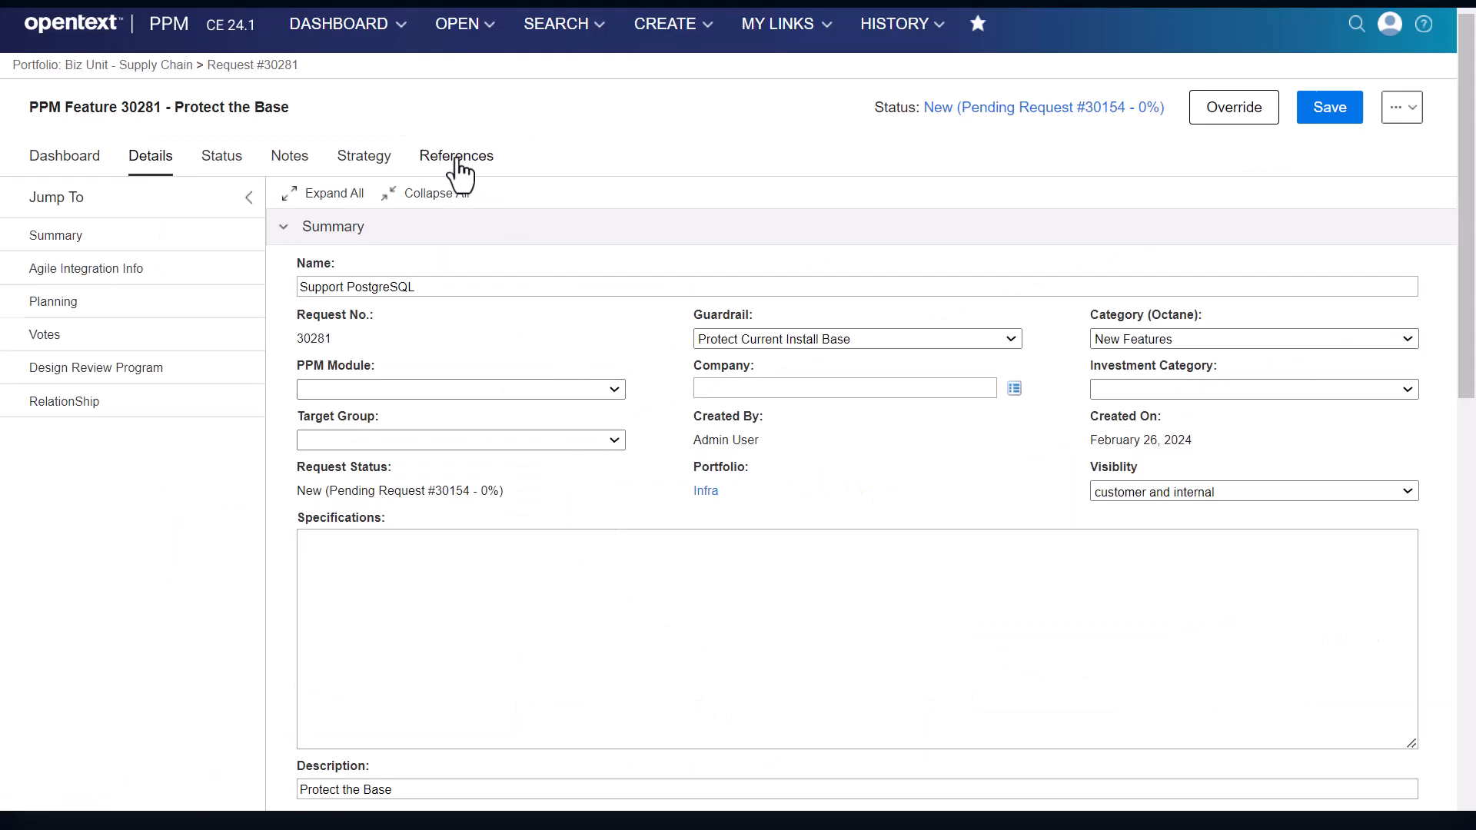
left_click(455, 155)
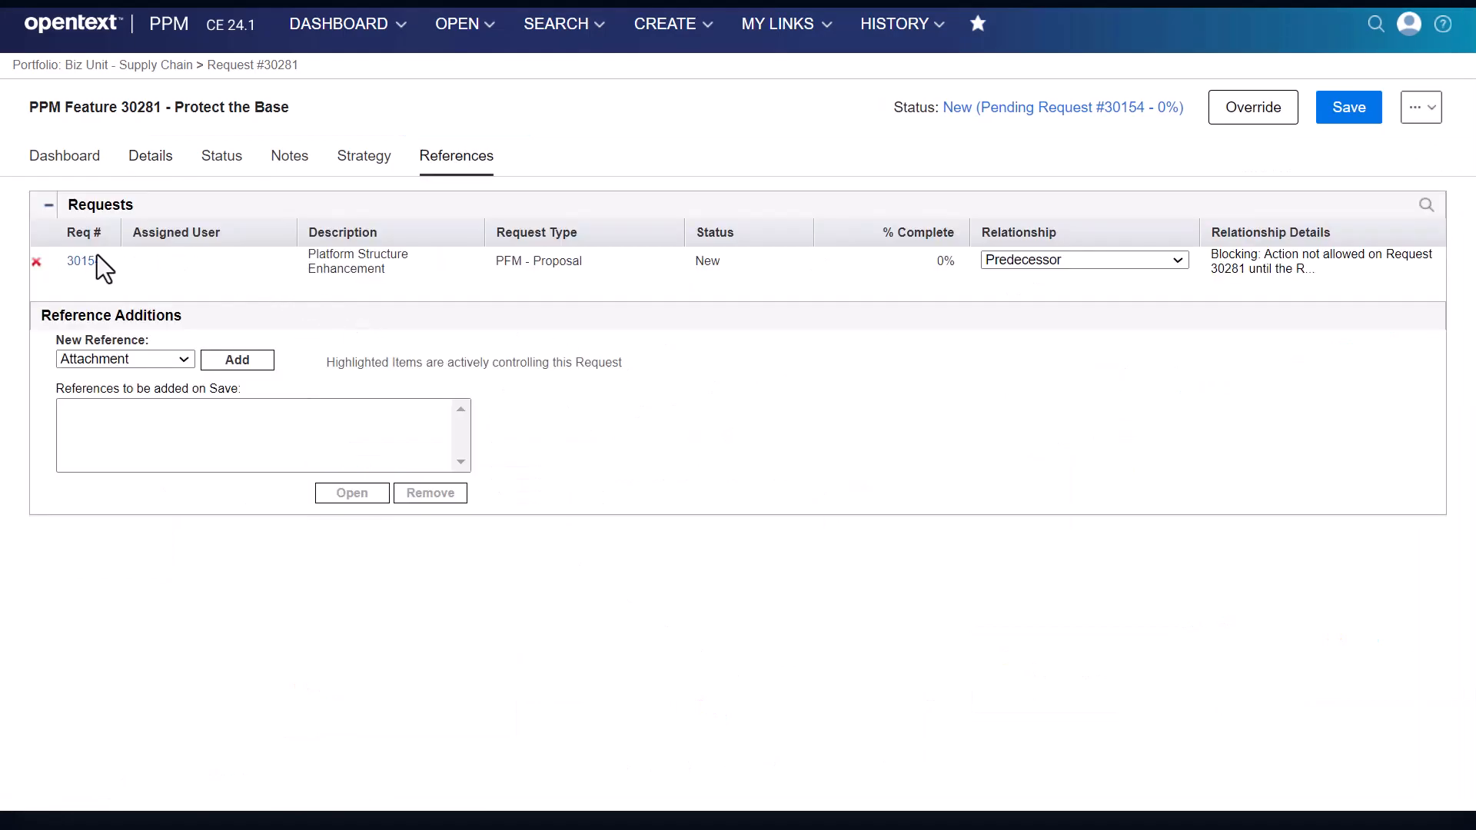
left_click(80, 261)
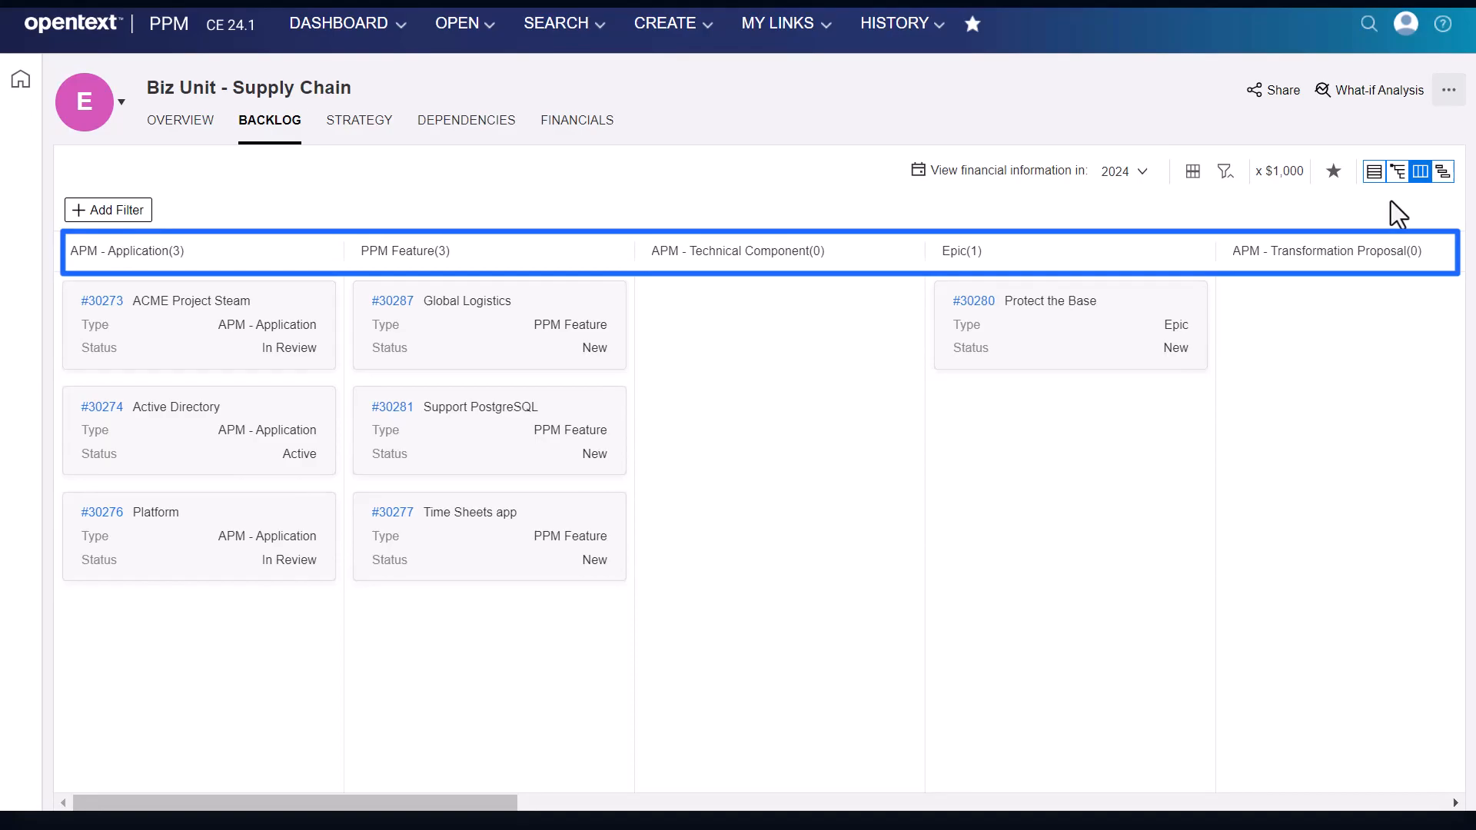
- Save the backlog board layout with Hide Empty Columns and Hide Empty Swim Lanes on
left_click(1397, 171)
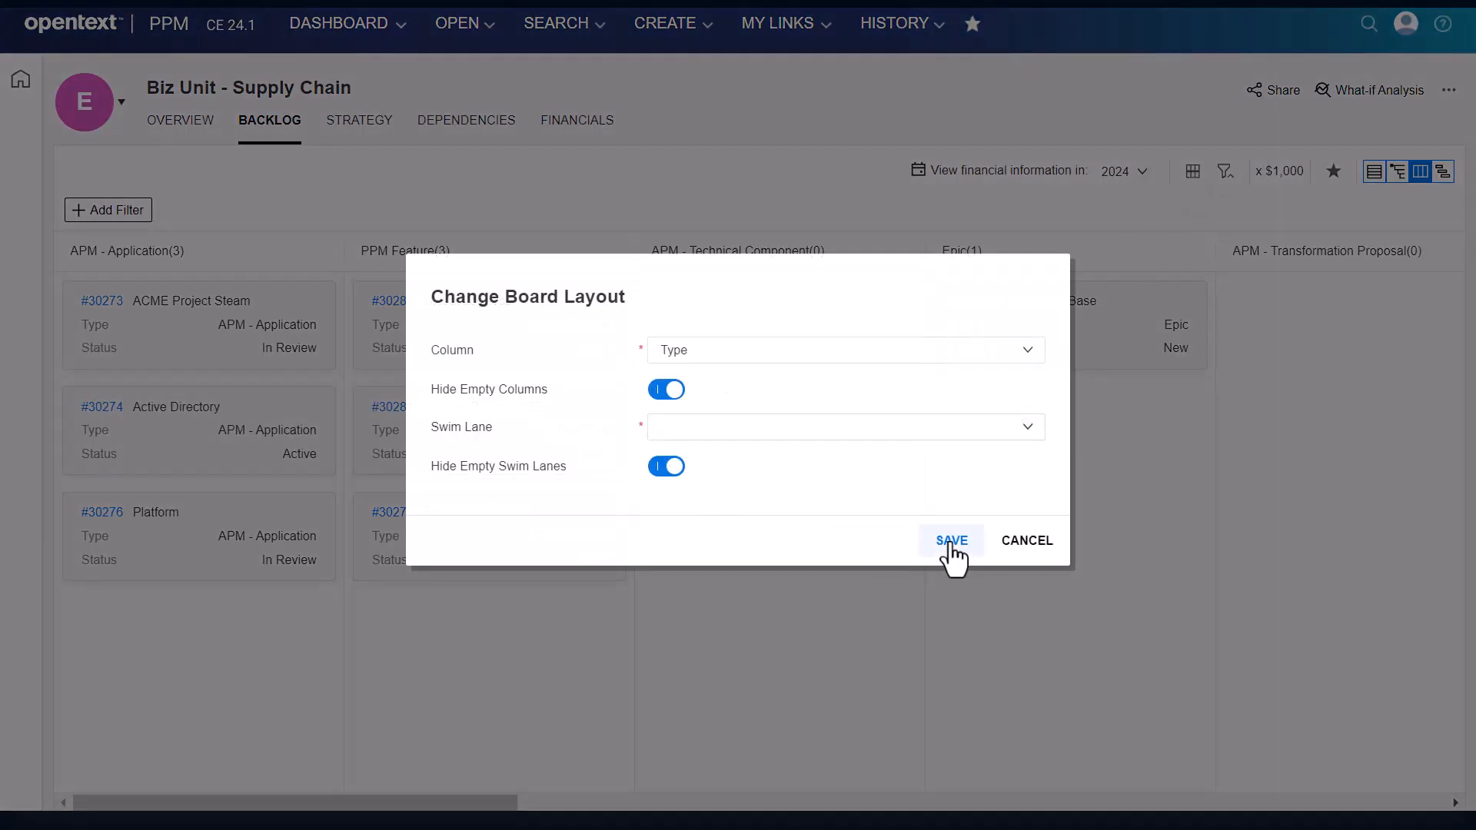
left_click(950, 539)
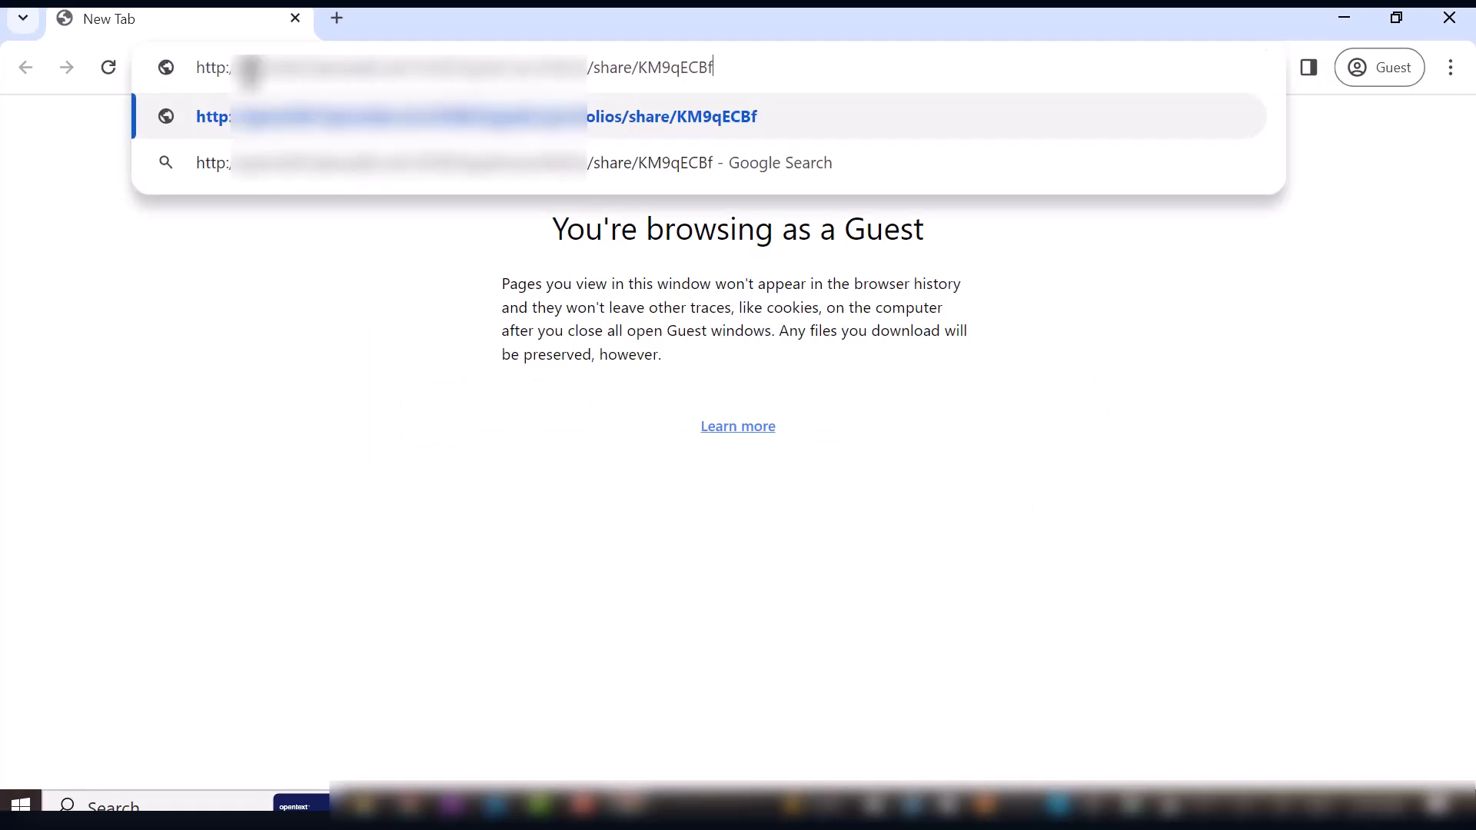
- Load the shared Supply Chain backlog link in the guest browser window
key("Enter")
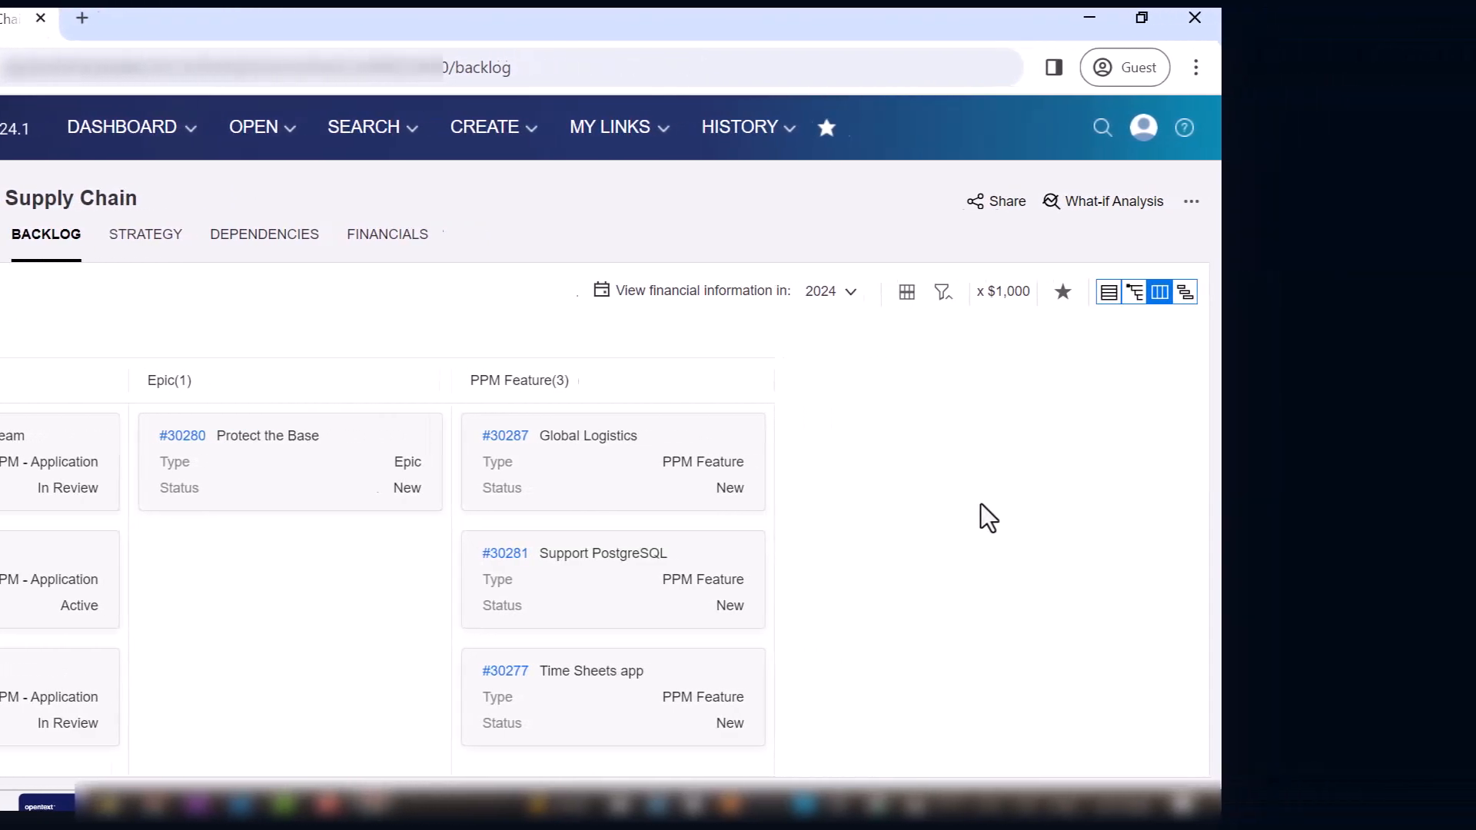
left_click(1111, 199)
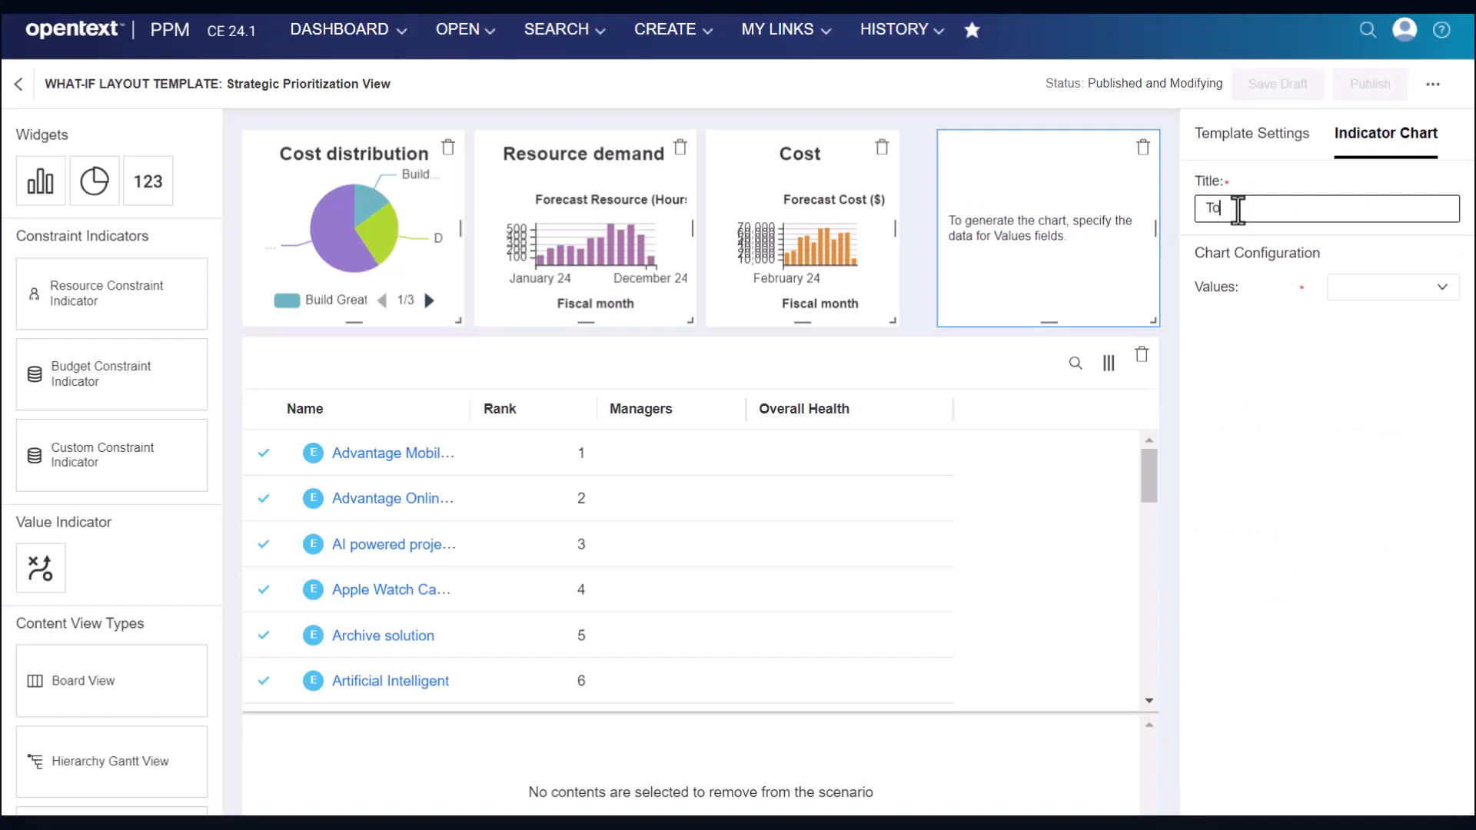
- Title the new indicator 'Total Cost' and set its value to Forecast Cost
type("Total Cost")
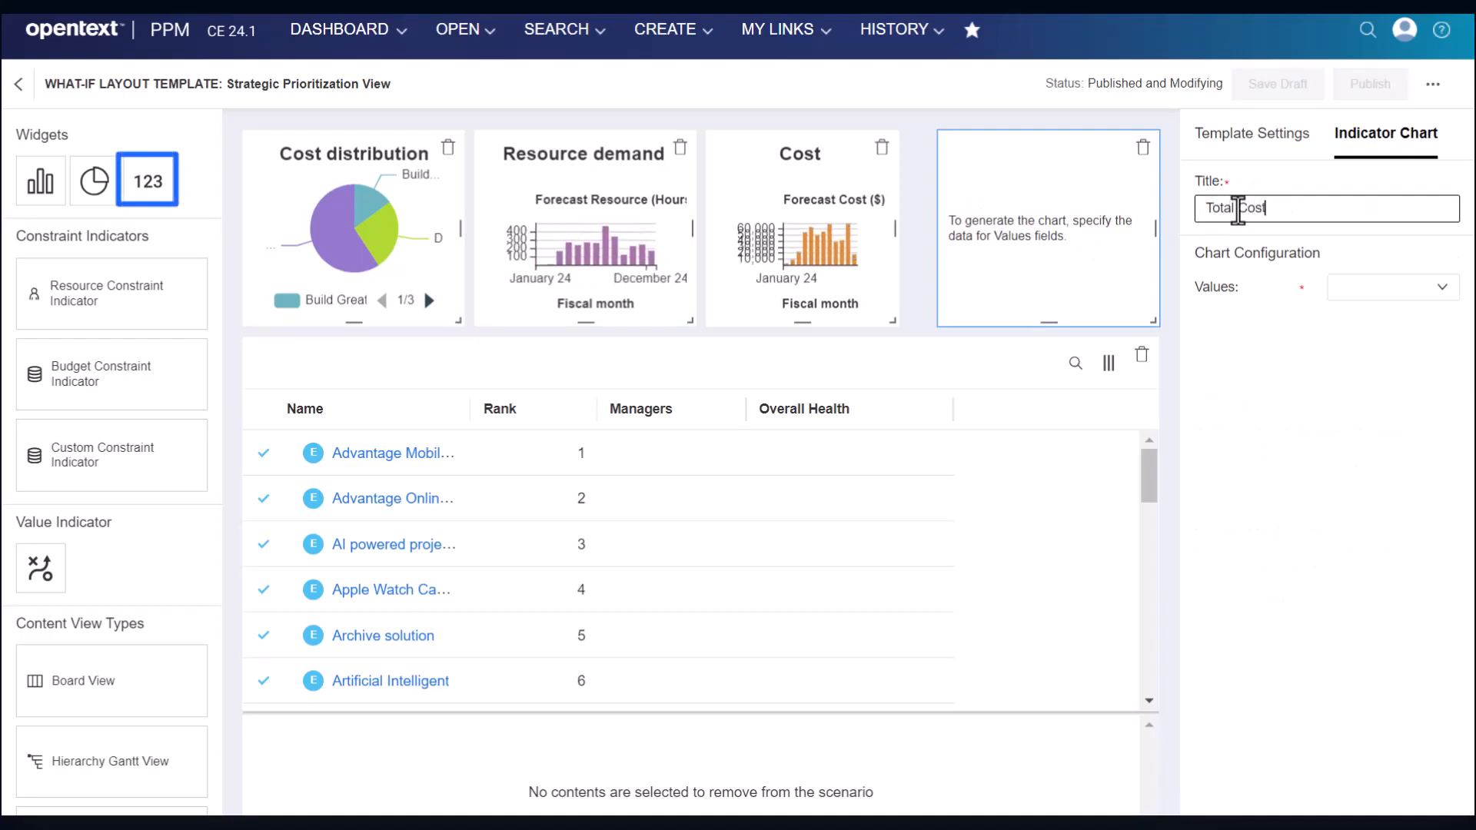
left_click(1391, 287)
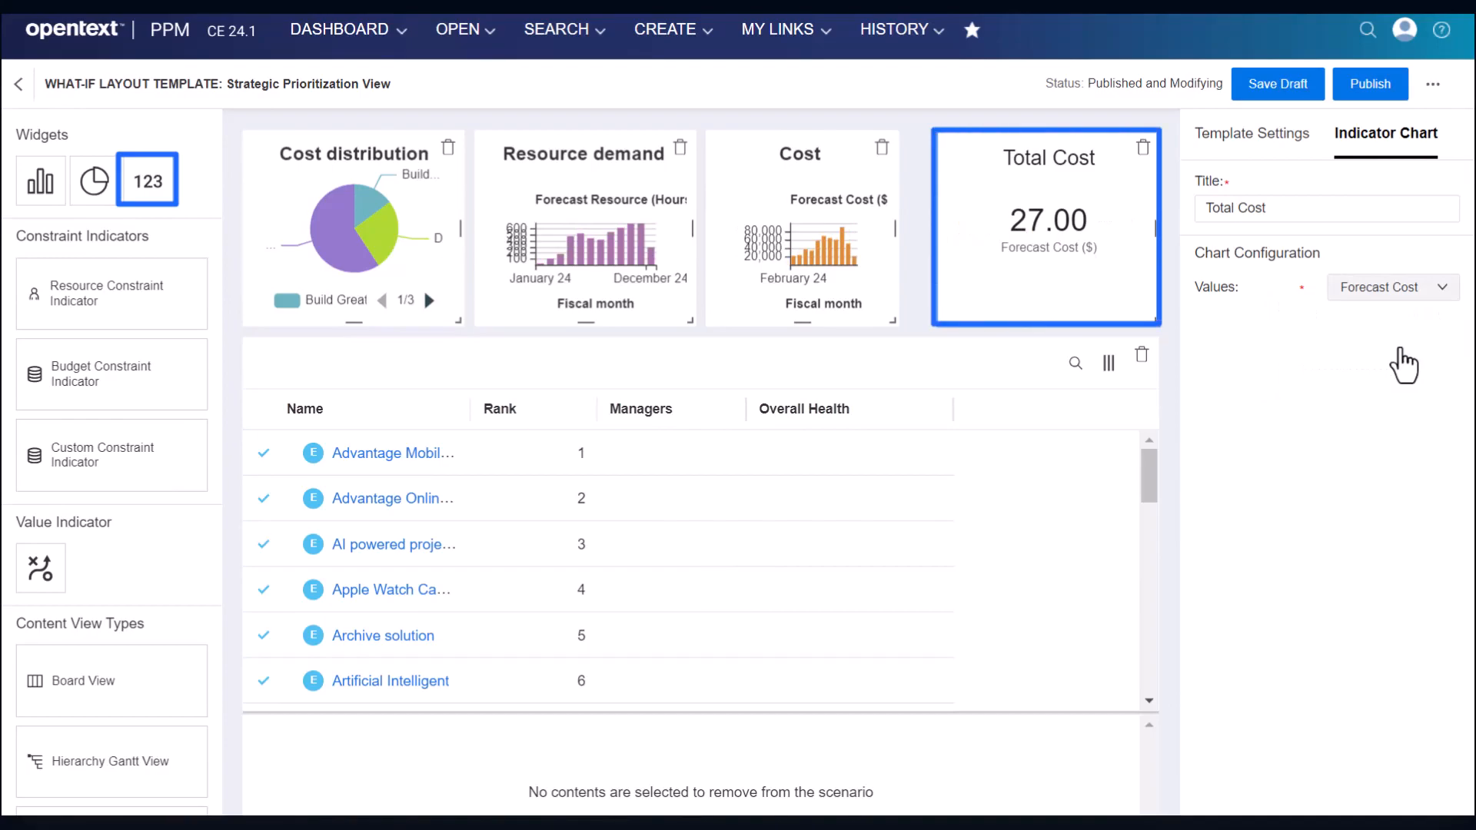
left_click(1266, 349)
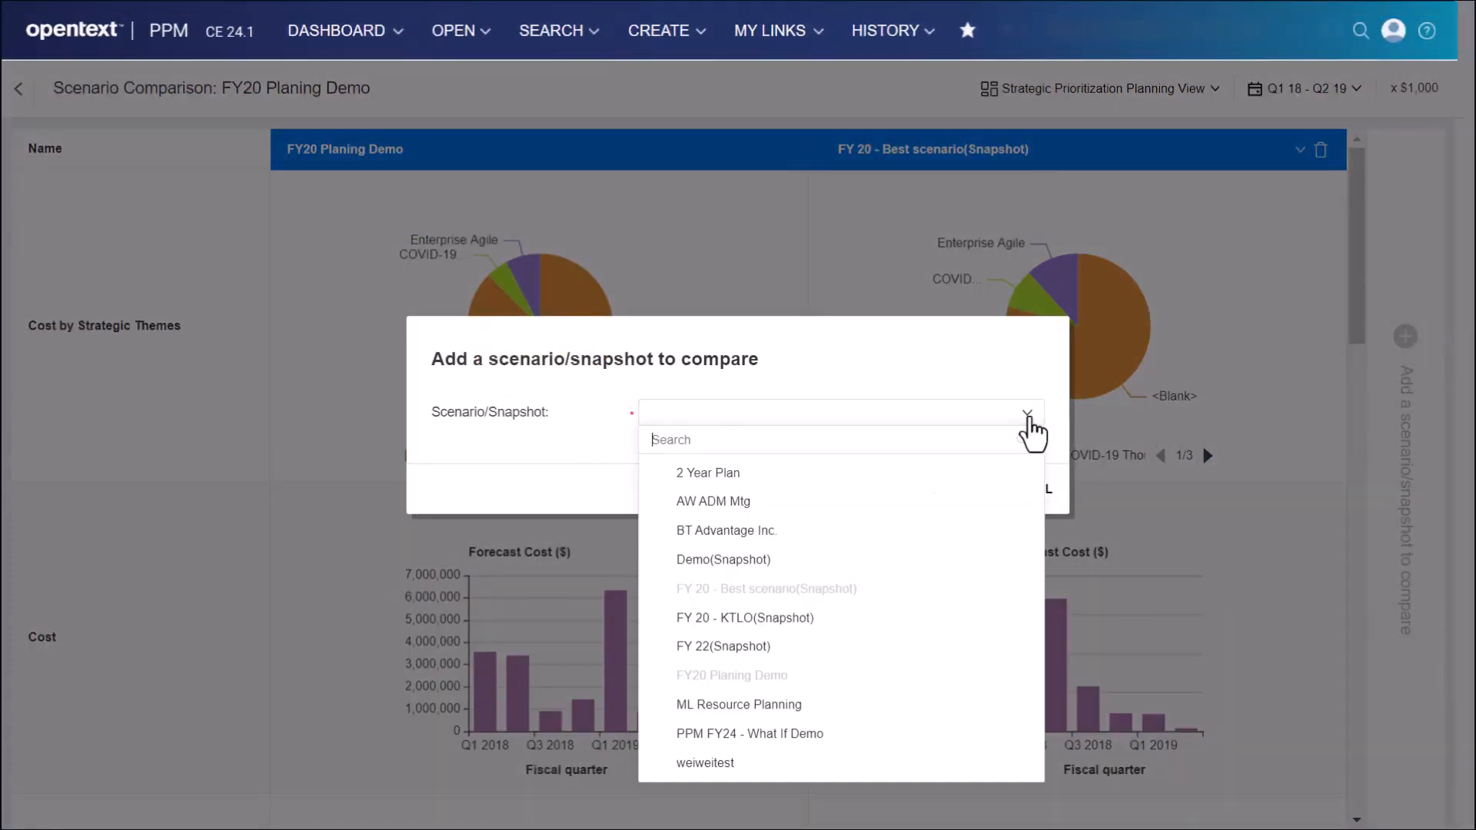
- Add the FY 20 - KTLO snapshot to the comparison, then share the FY20 Planing Demo scenario
left_click(744, 618)
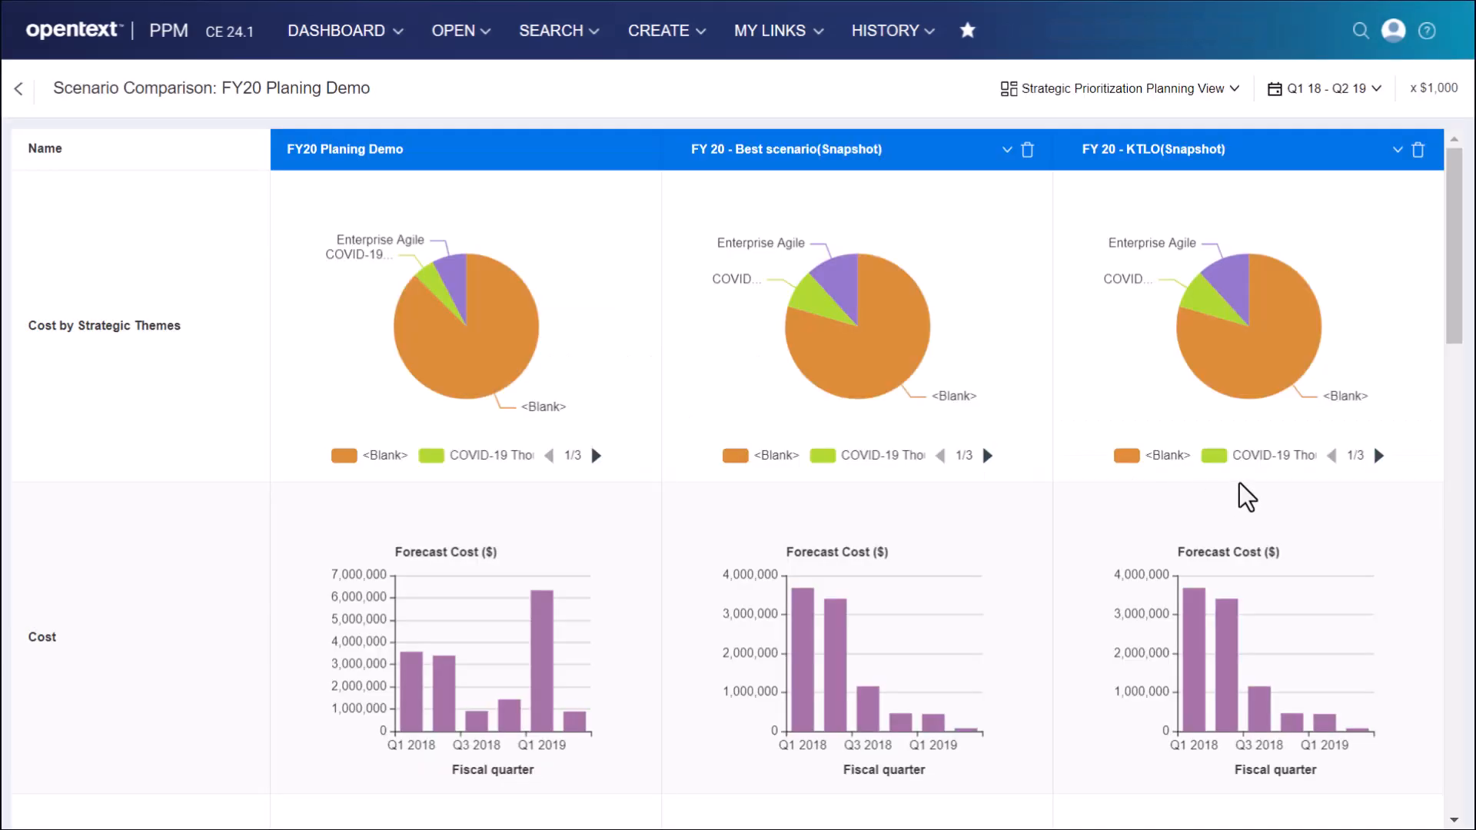
scroll("down", 3)
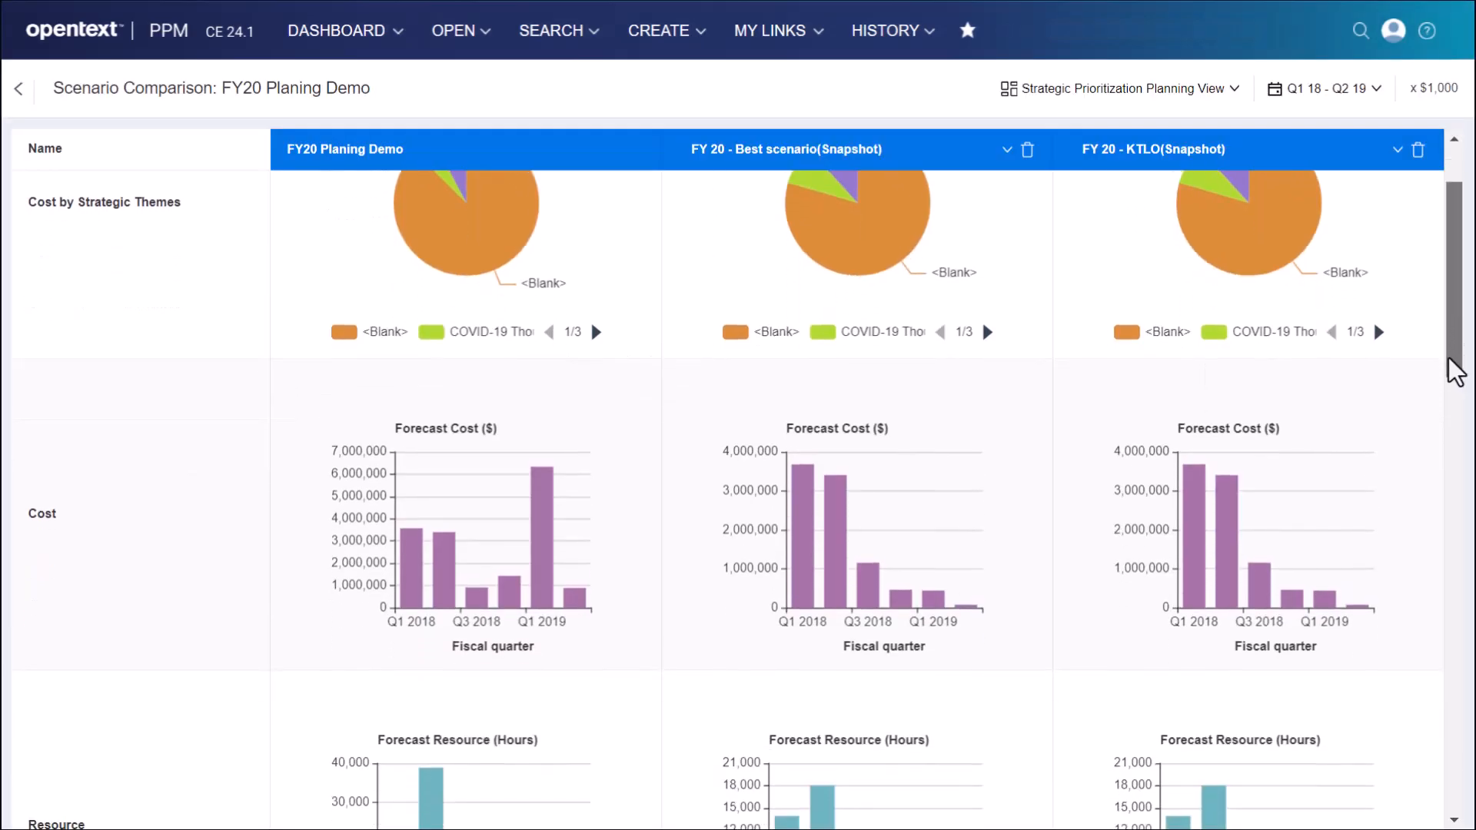
scroll("down", 3)
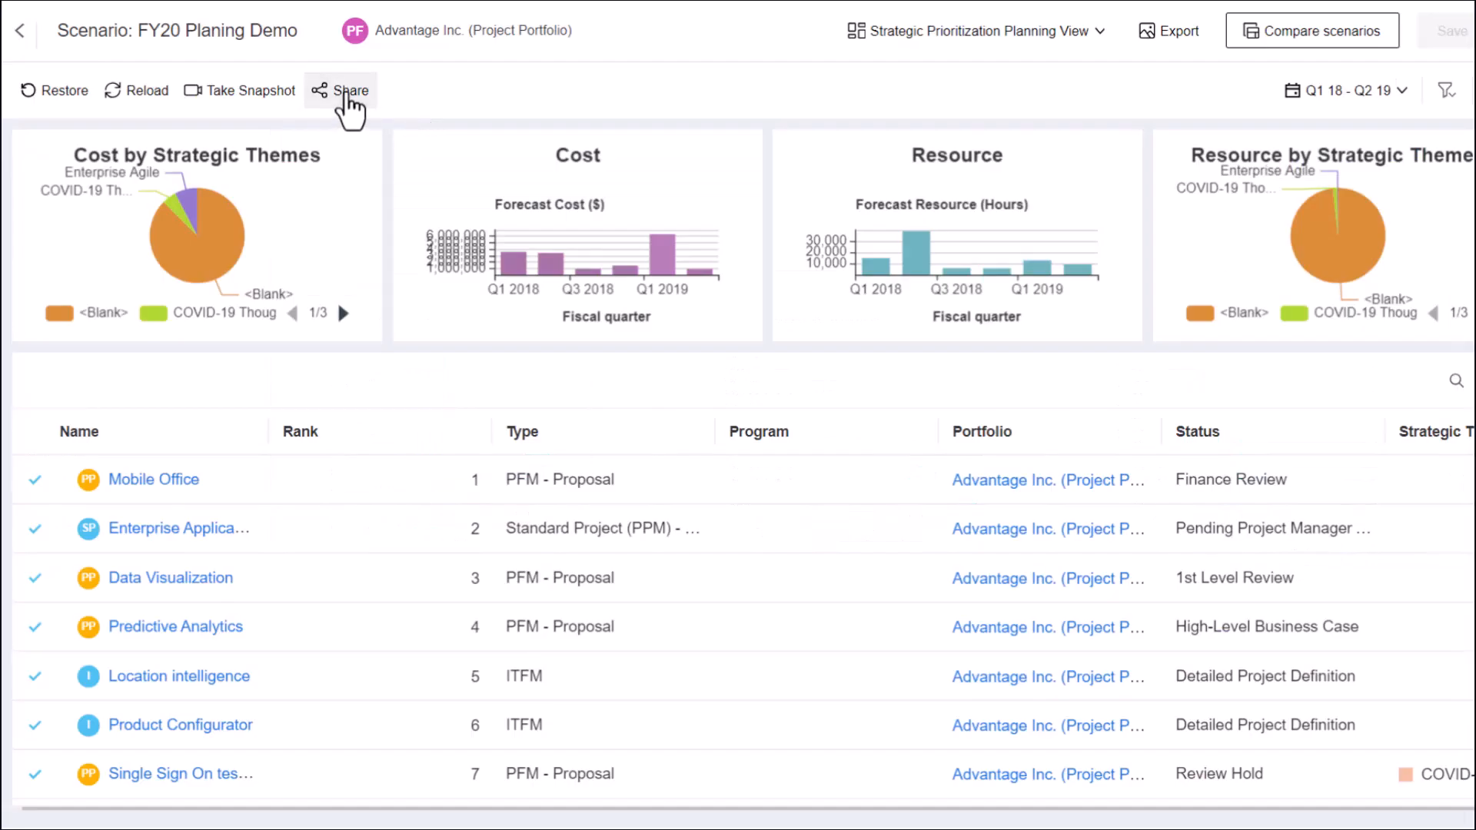
left_click(350, 90)
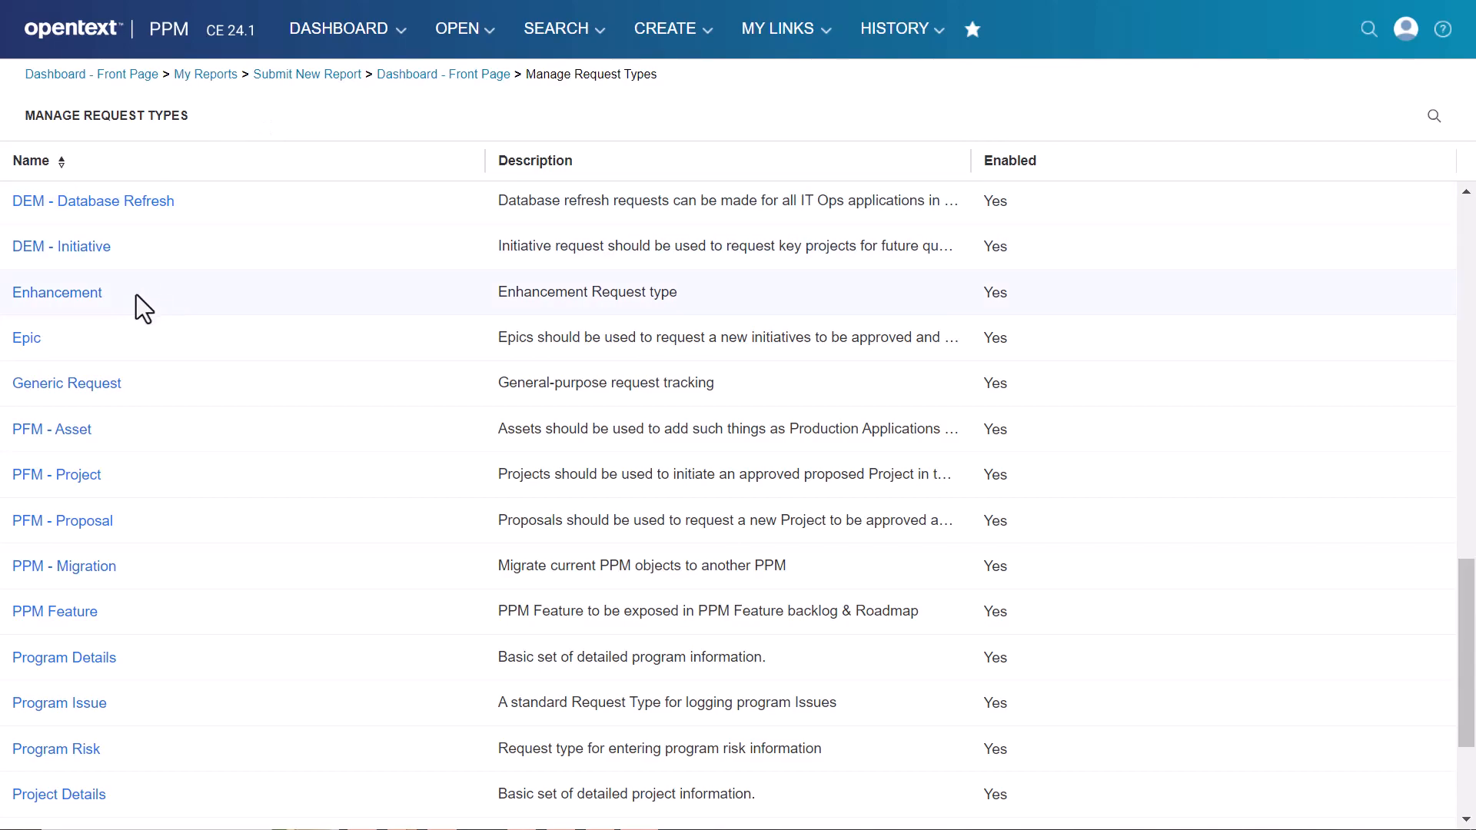
- In the Epic request type, move References first and add a Features custom tab of related PPM Feature items
left_click(26, 337)
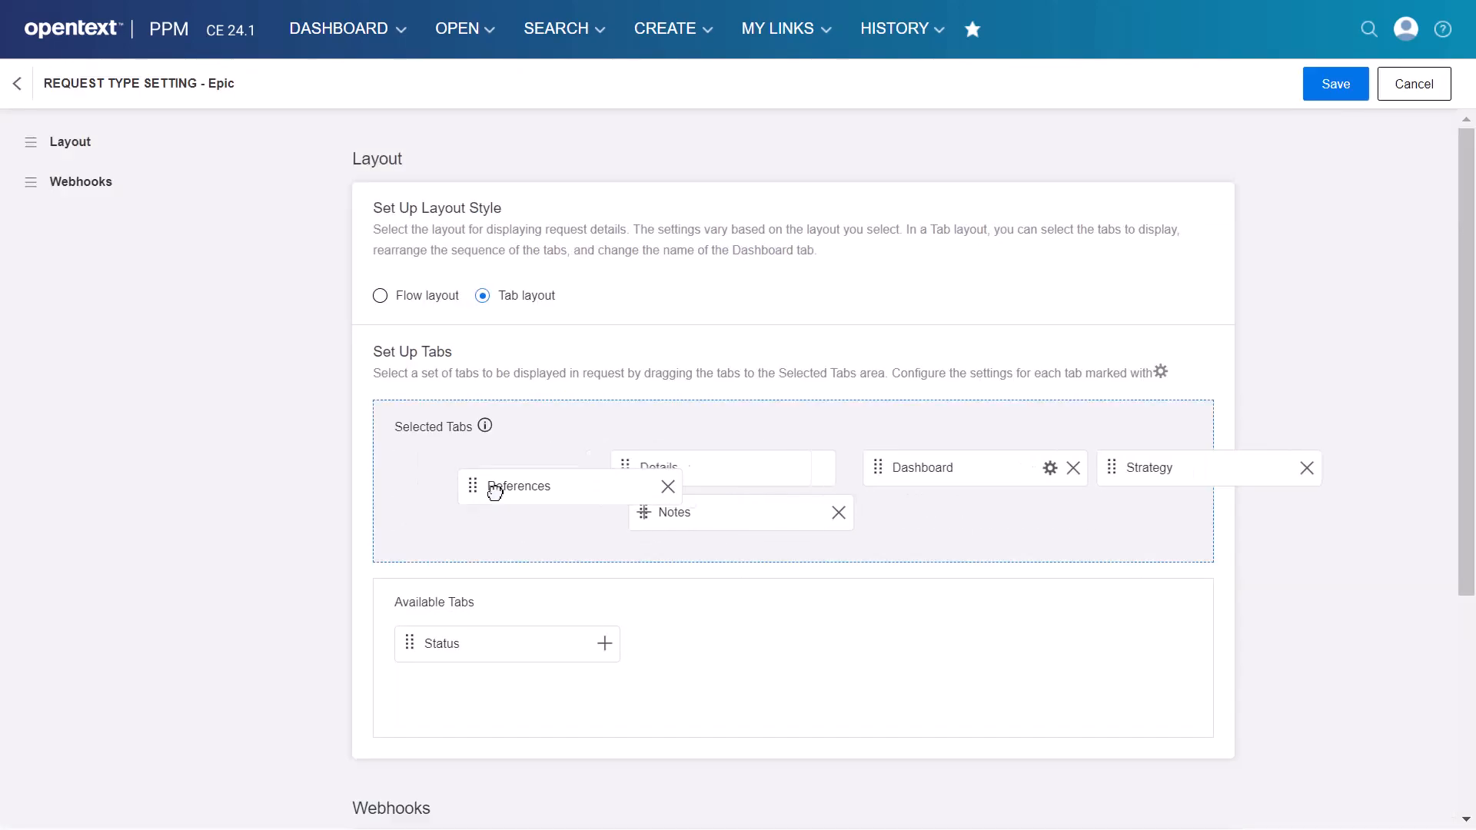
left_click_drag(518, 485, 452, 467)
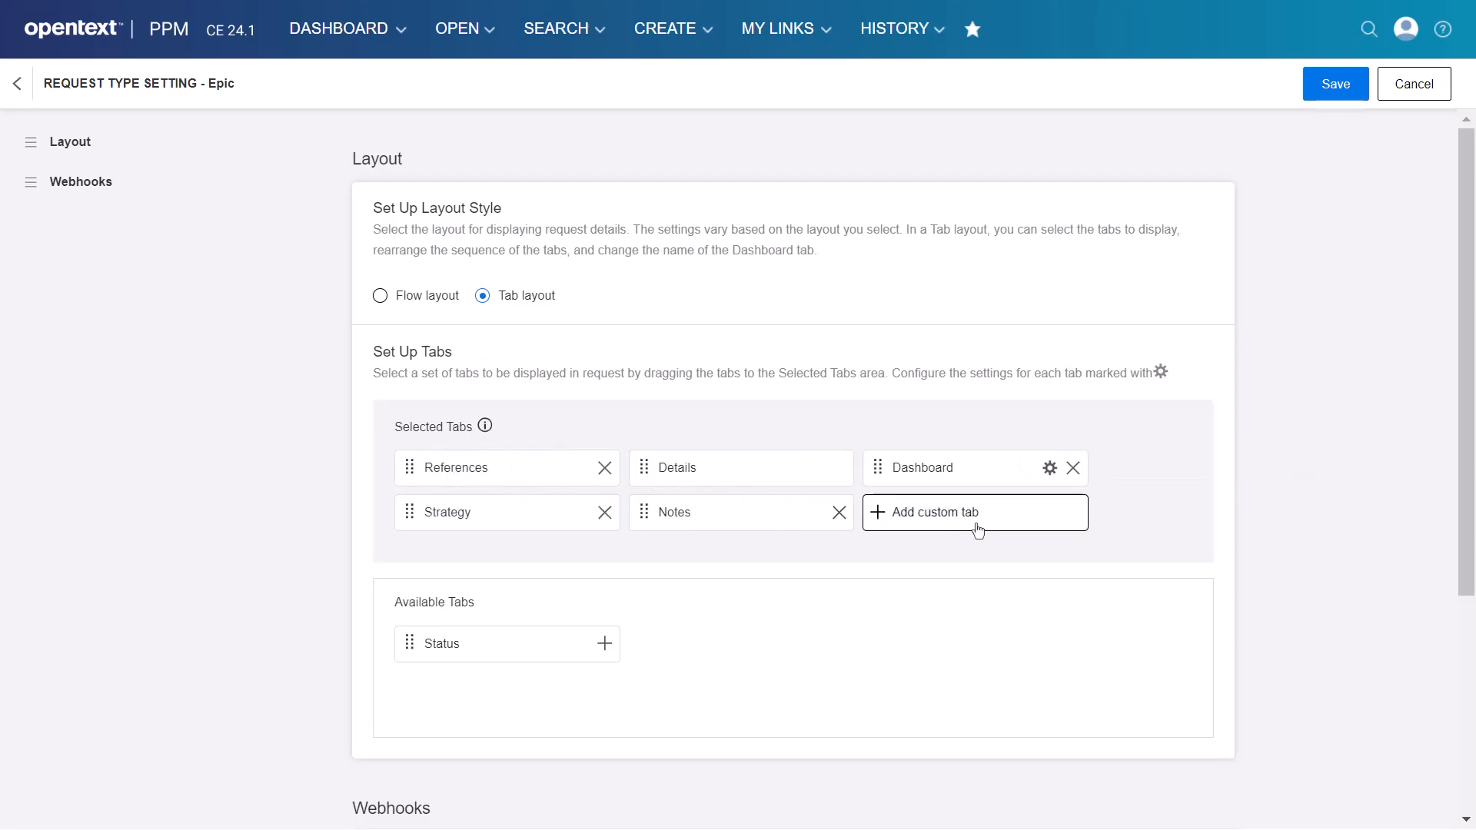
left_click(975, 512)
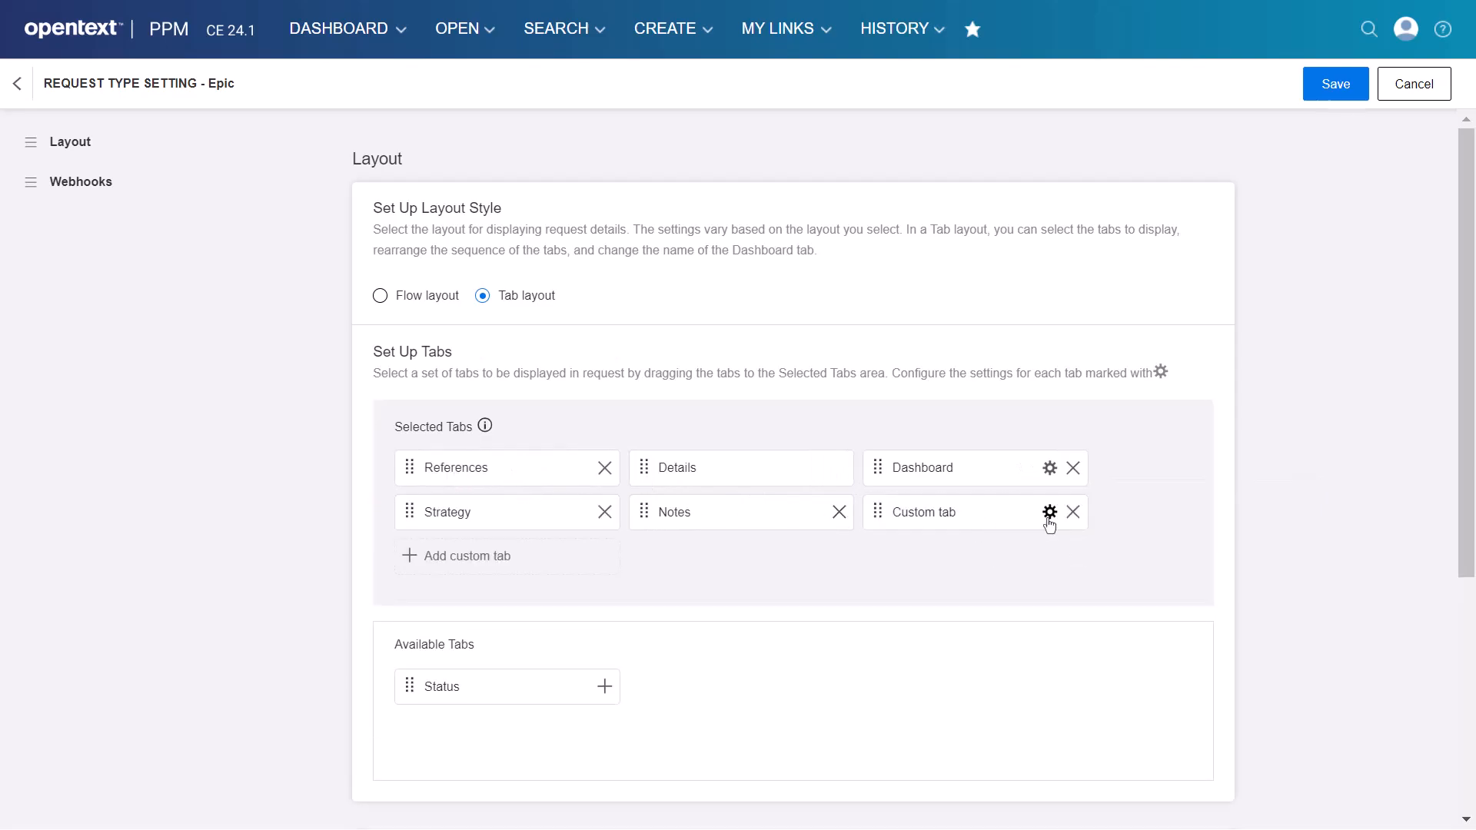
left_click(1050, 510)
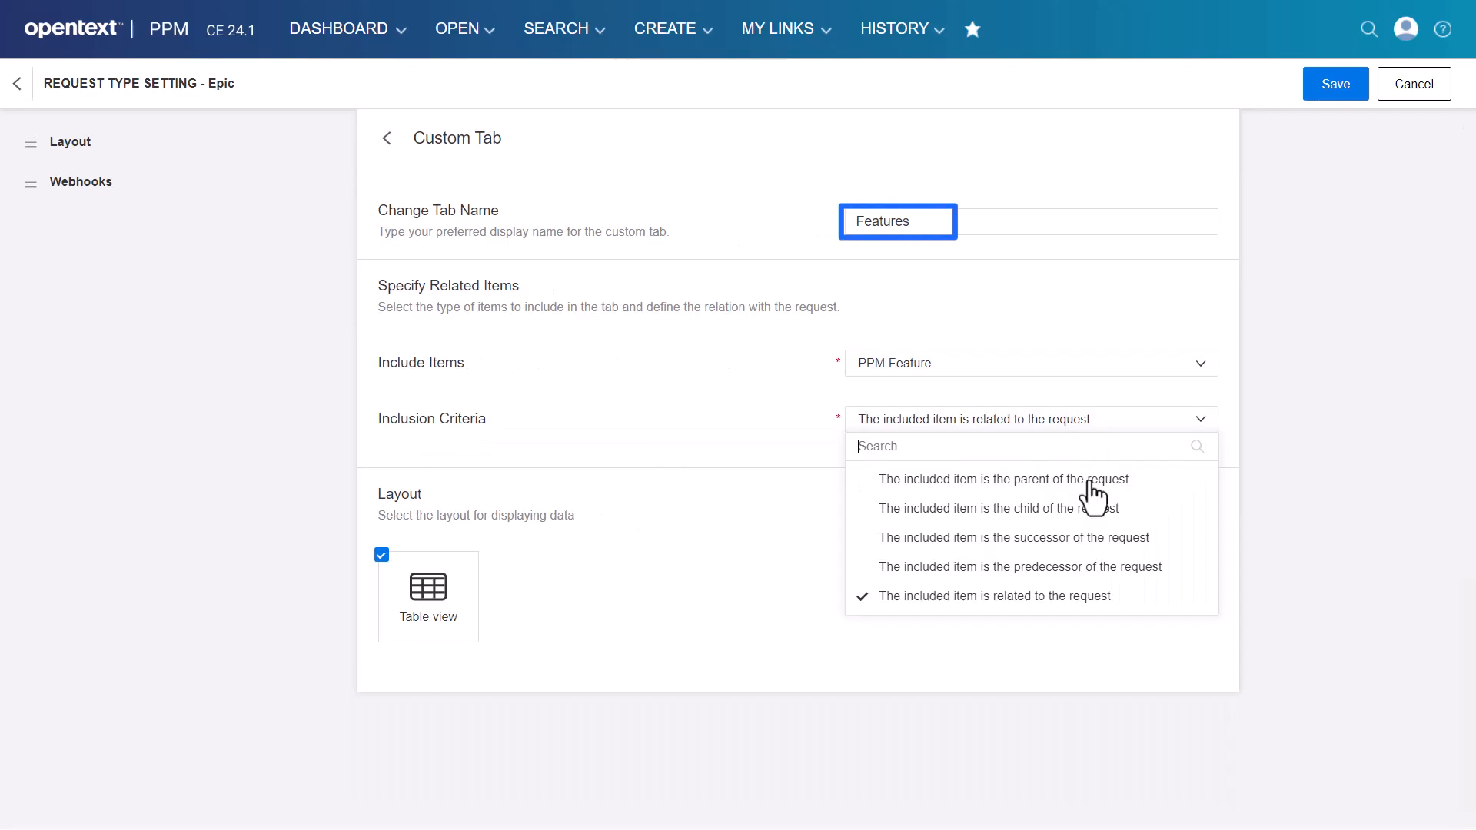
left_click(1334, 83)
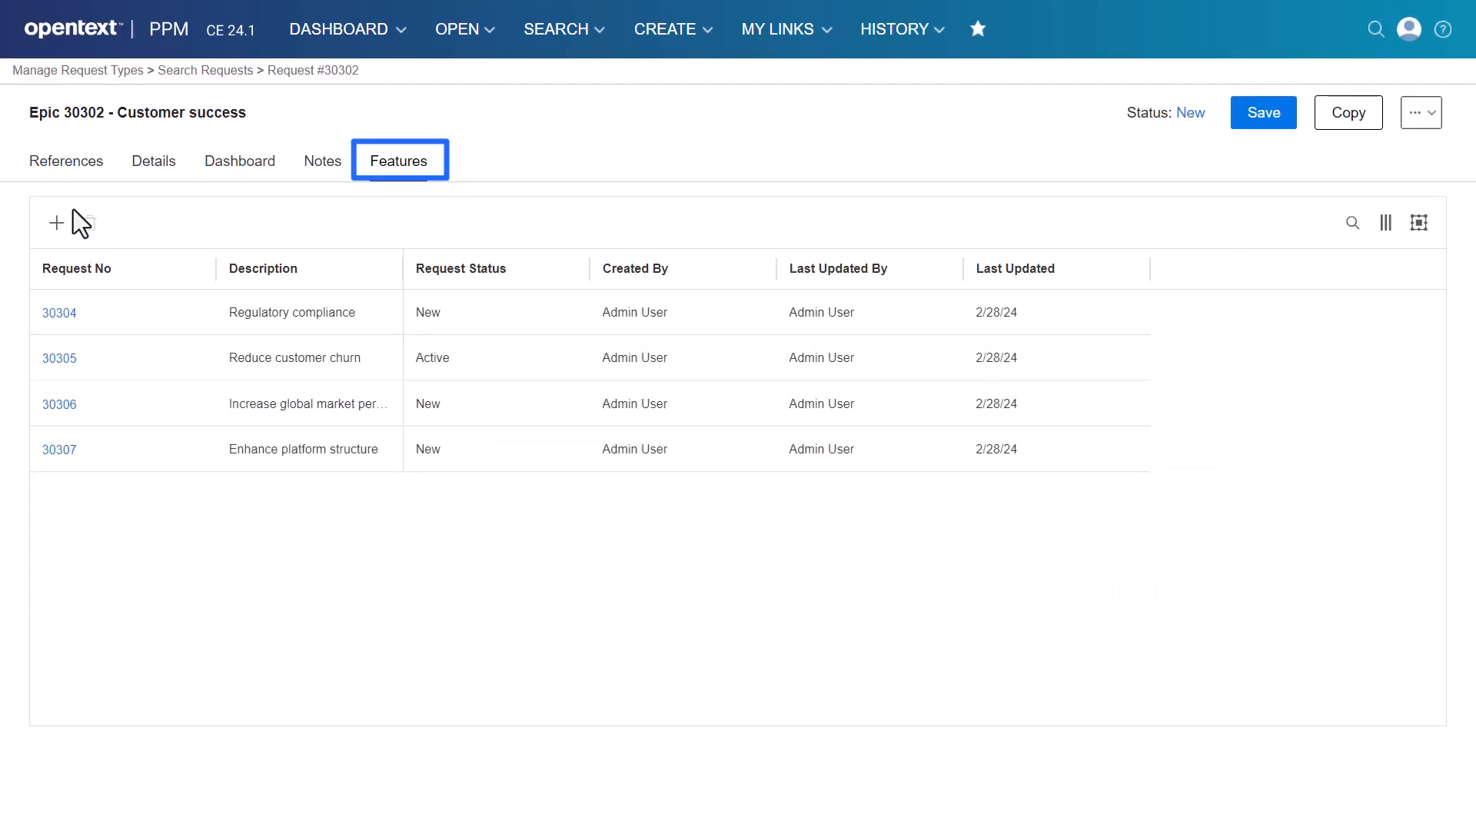
mouse_move(57, 222)
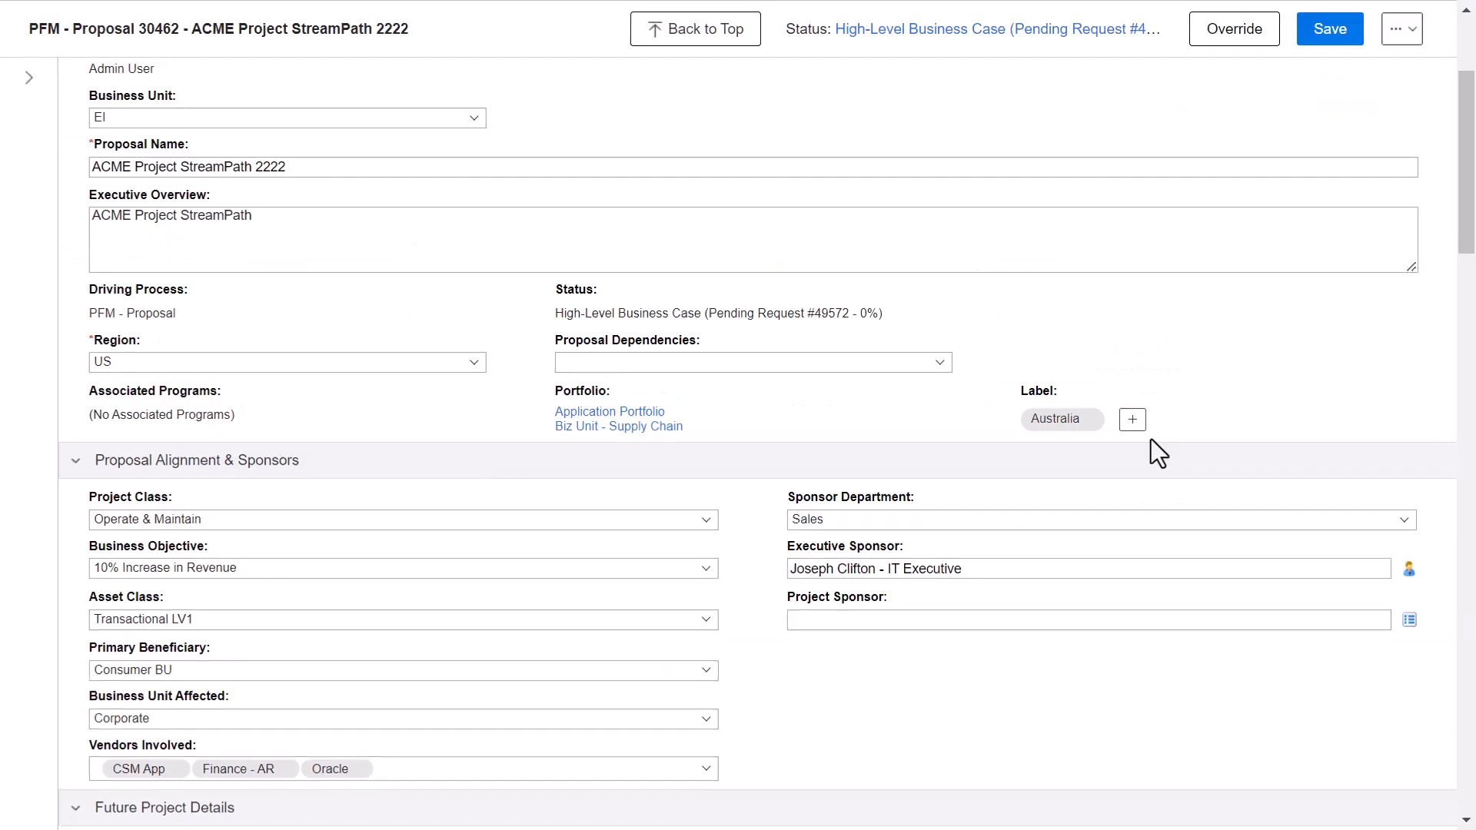
- Add Commercial and Support labels to the proposal and search 'Voice' in Proposal Dependencies
left_click(1133, 420)
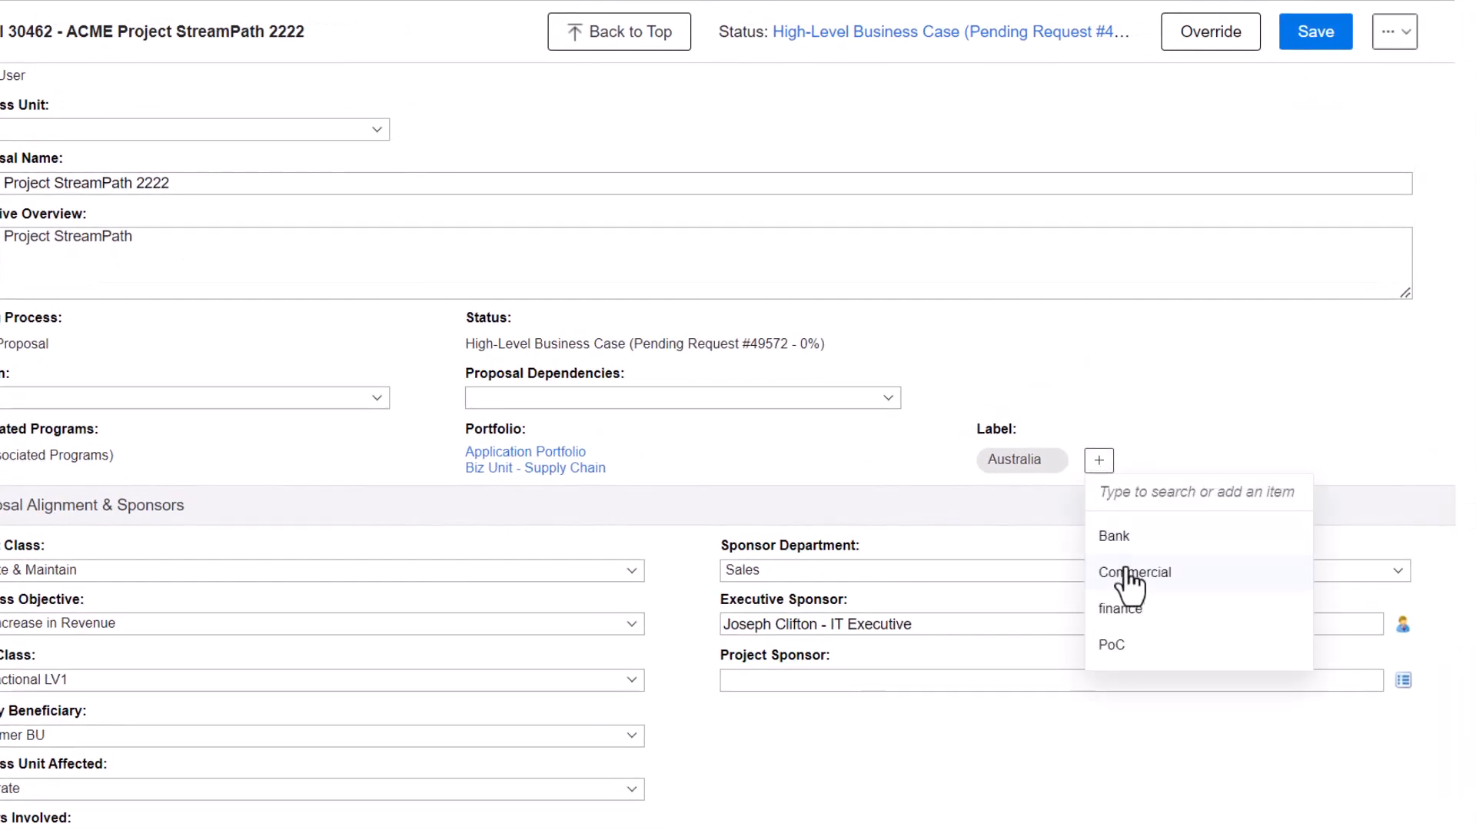
left_click(1135, 572)
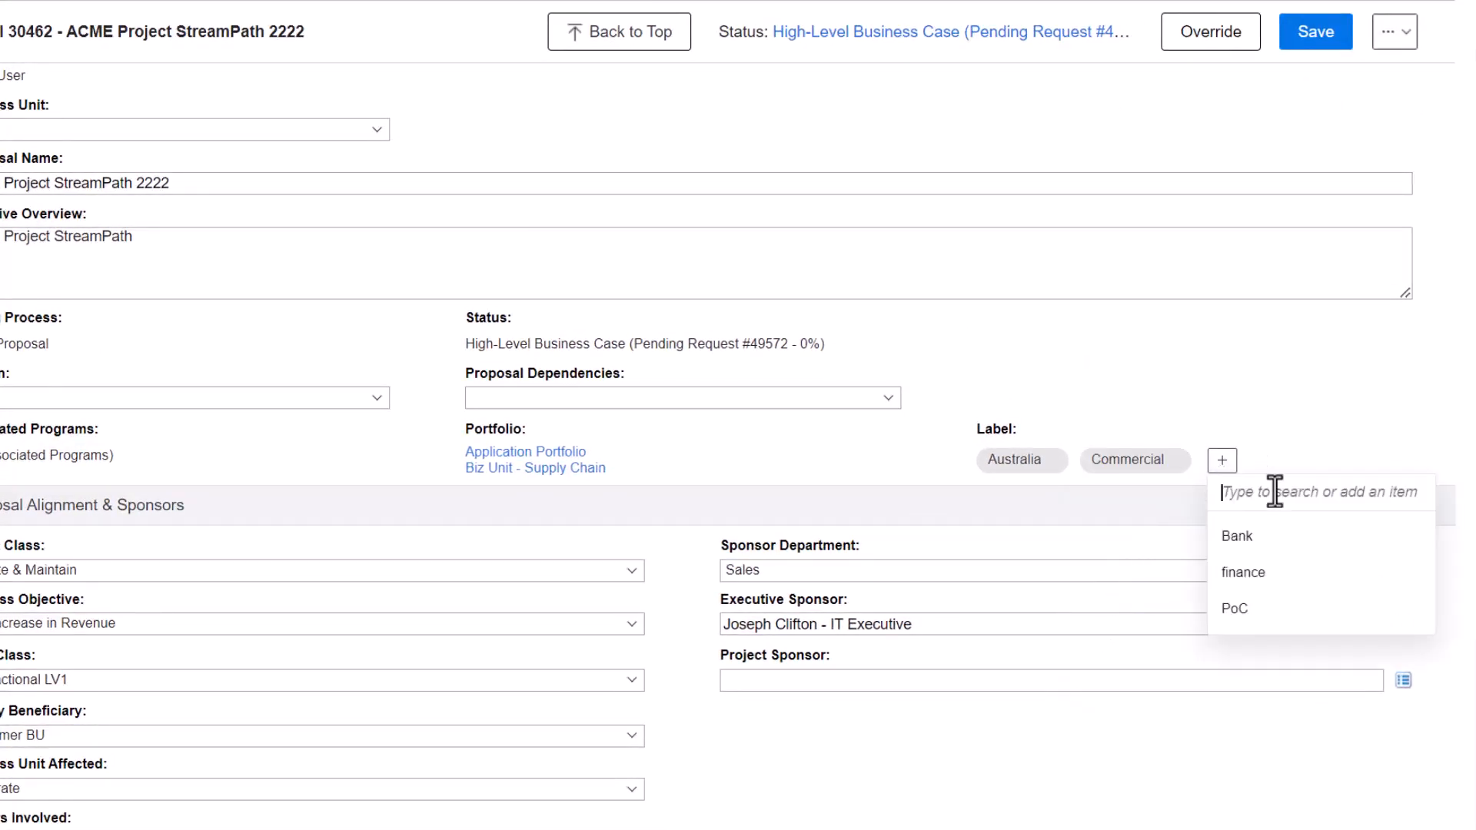
type("Support")
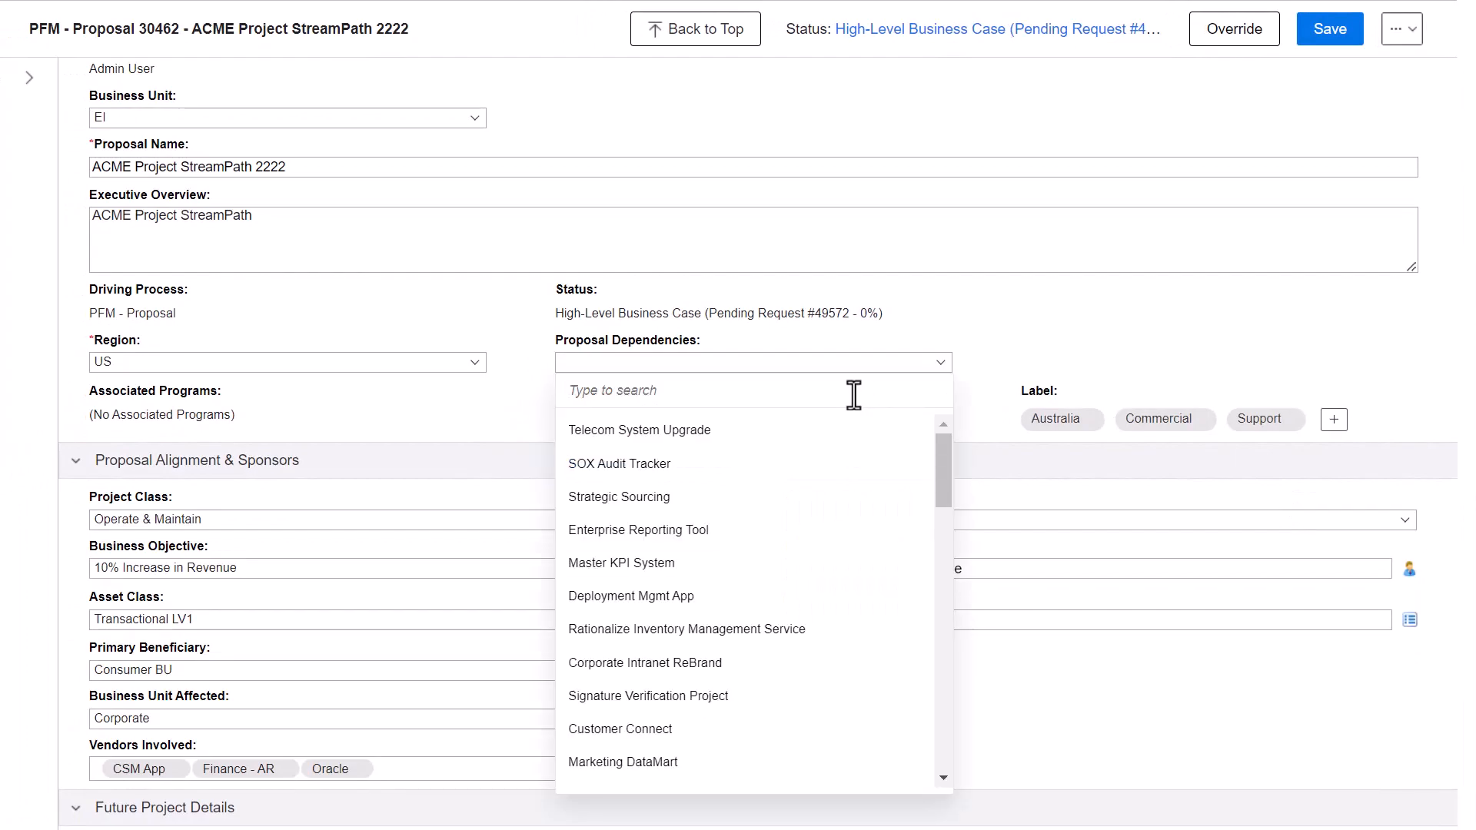
type("V")
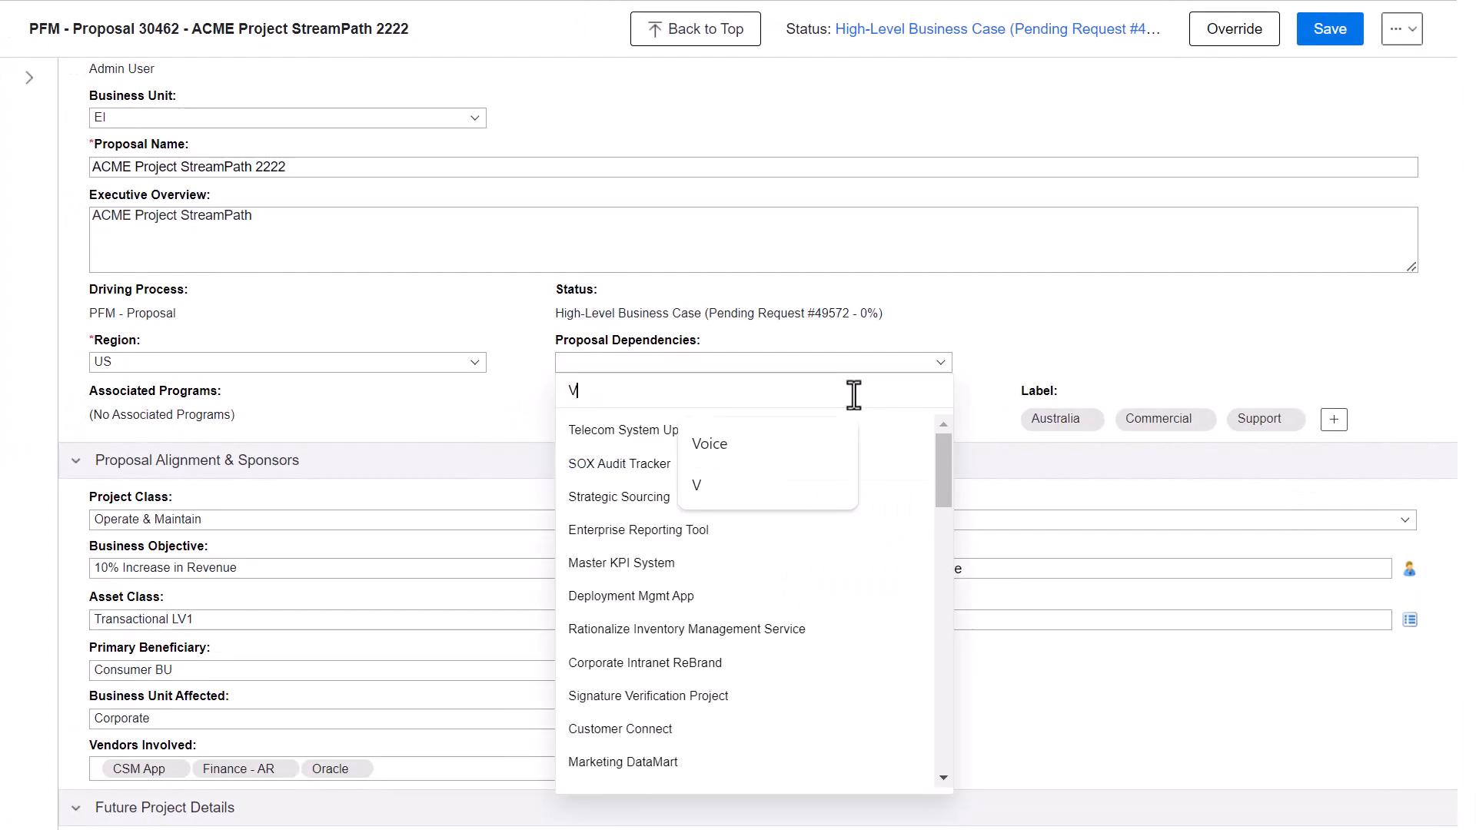
type("oice")
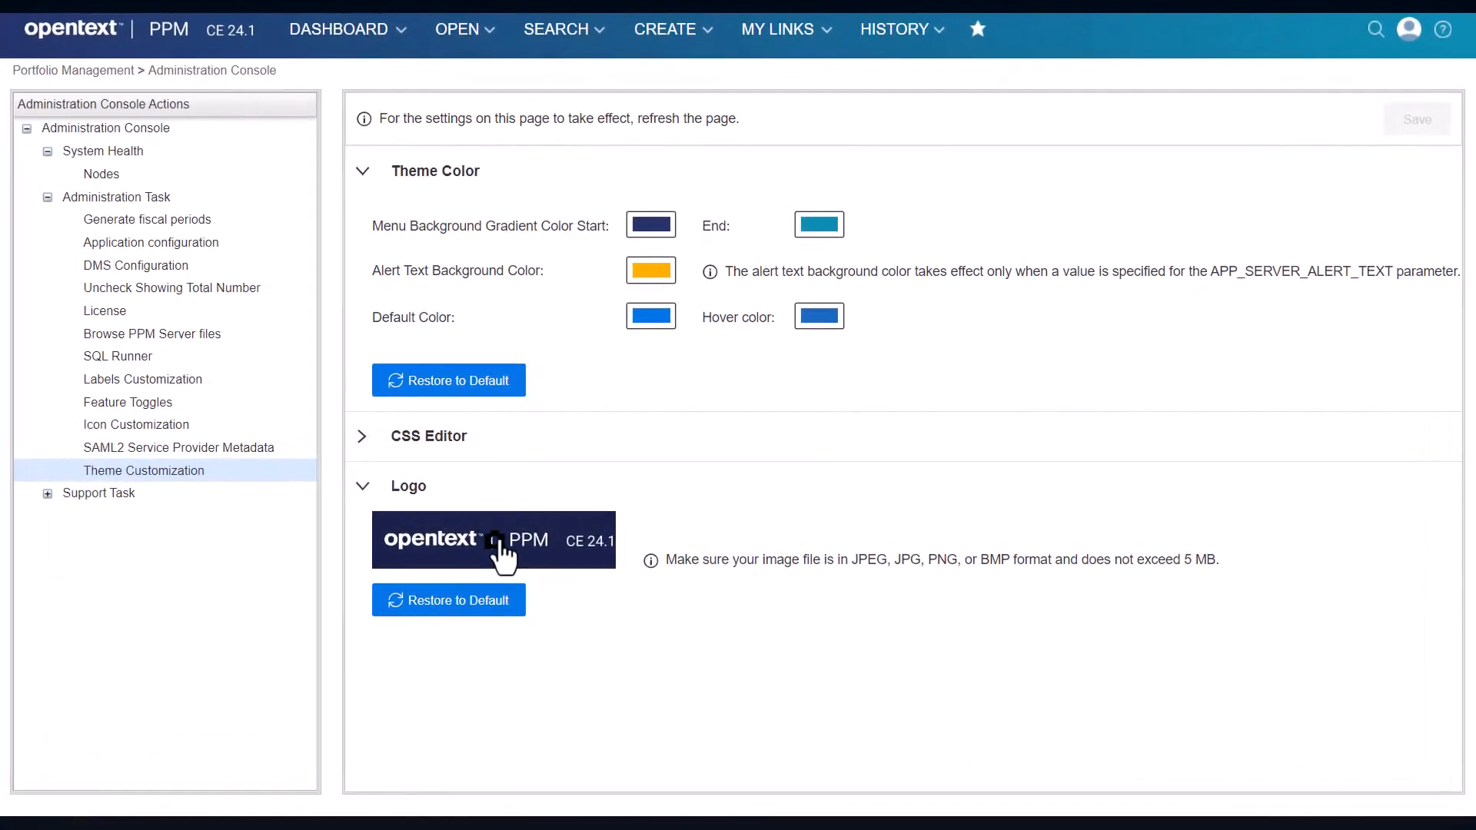
- Set the theme logo to the inverse opentext PNG, default colour 146693 and hover colour black
left_click(493, 539)
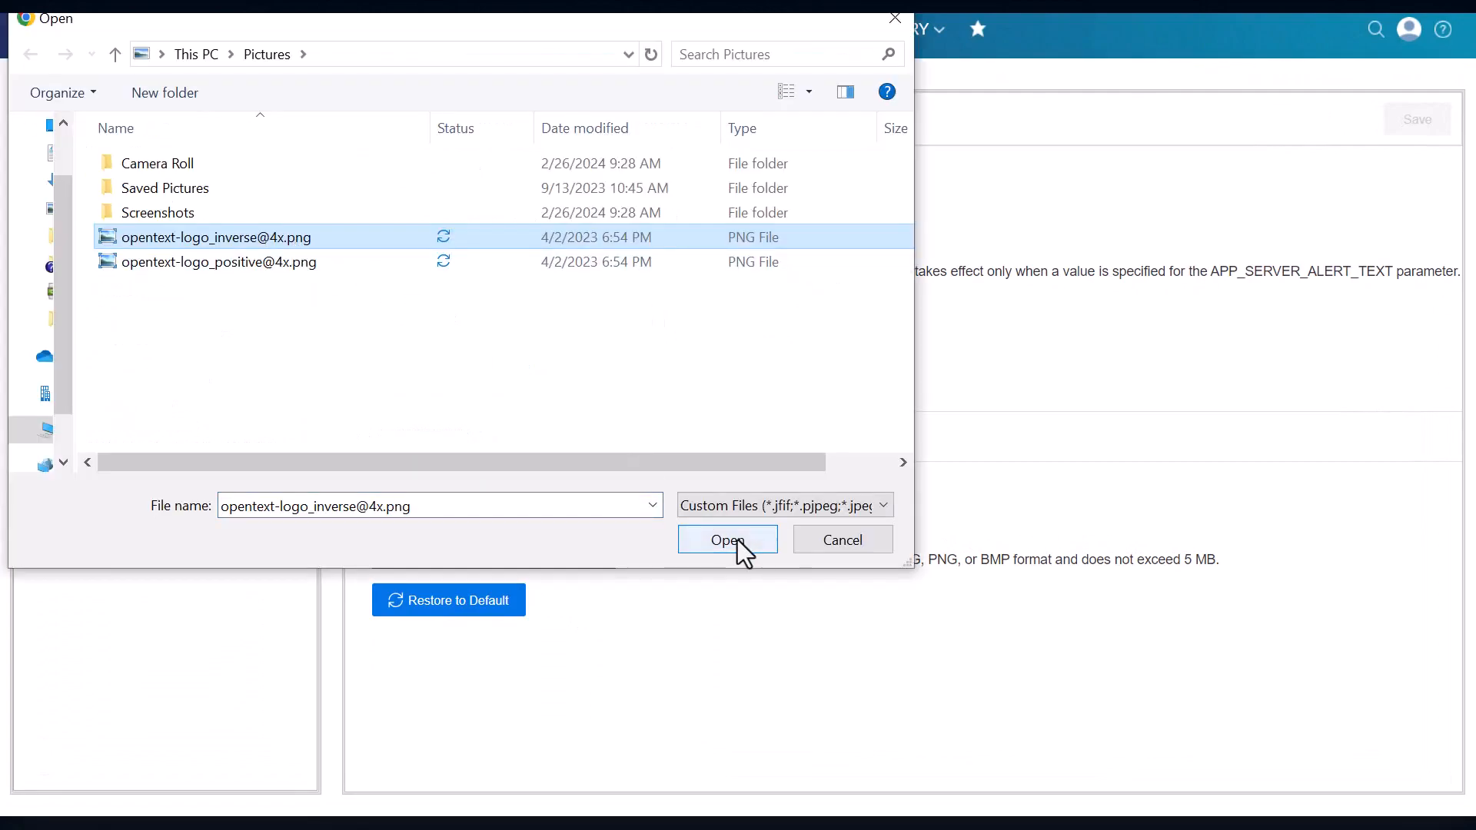
left_click(725, 539)
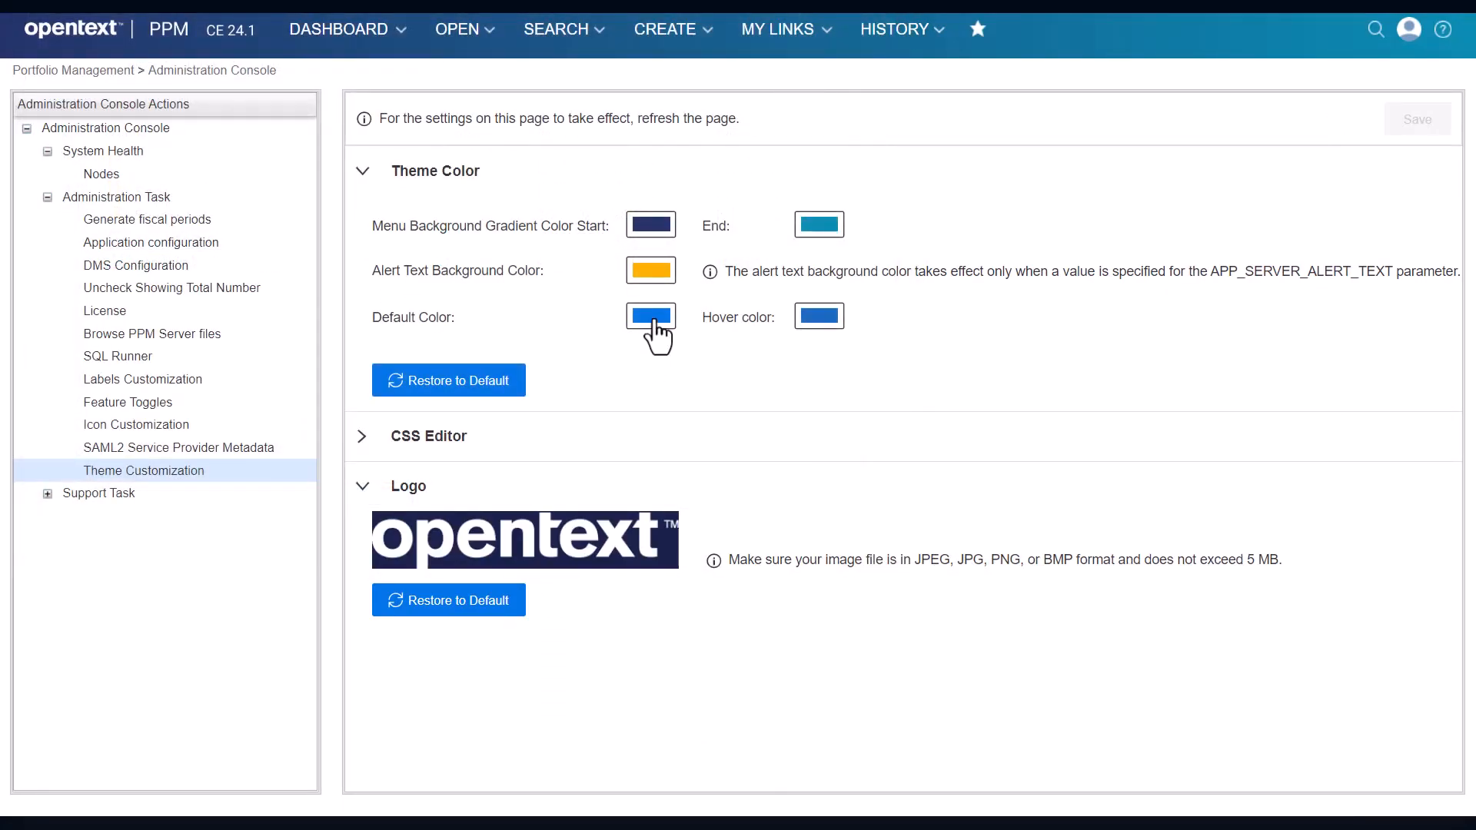
left_click(651, 315)
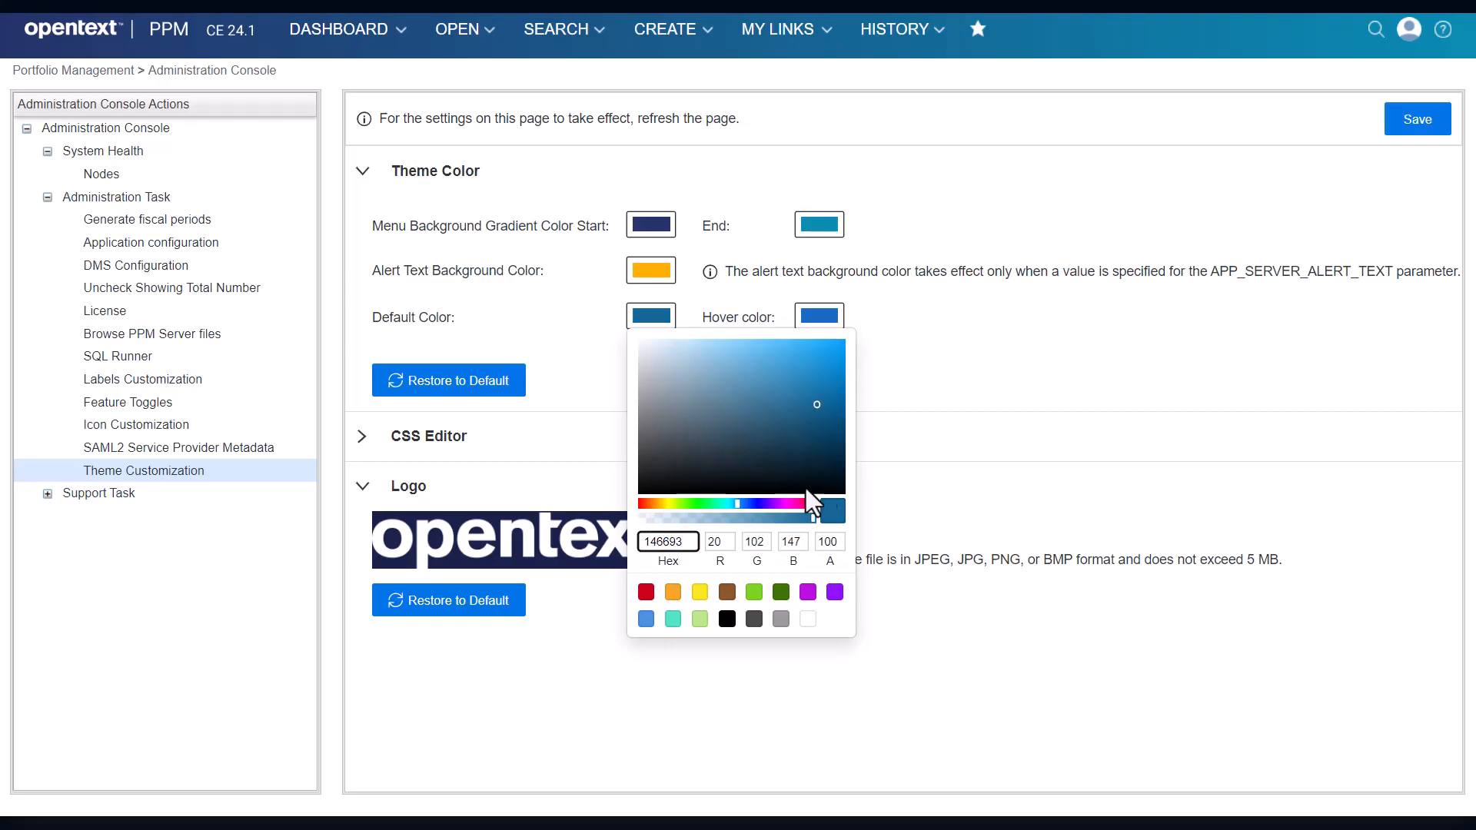
left_click(920, 620)
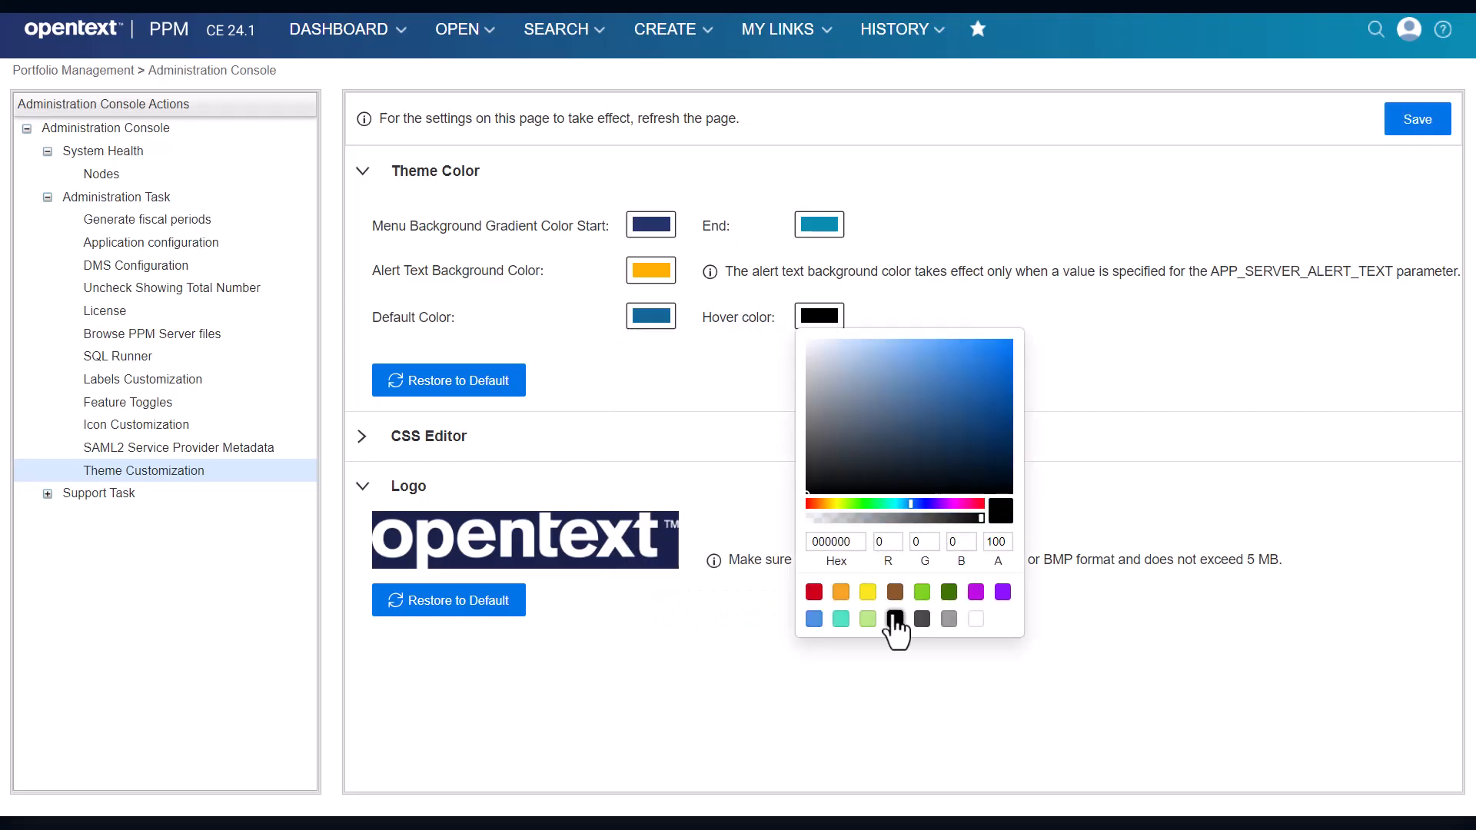